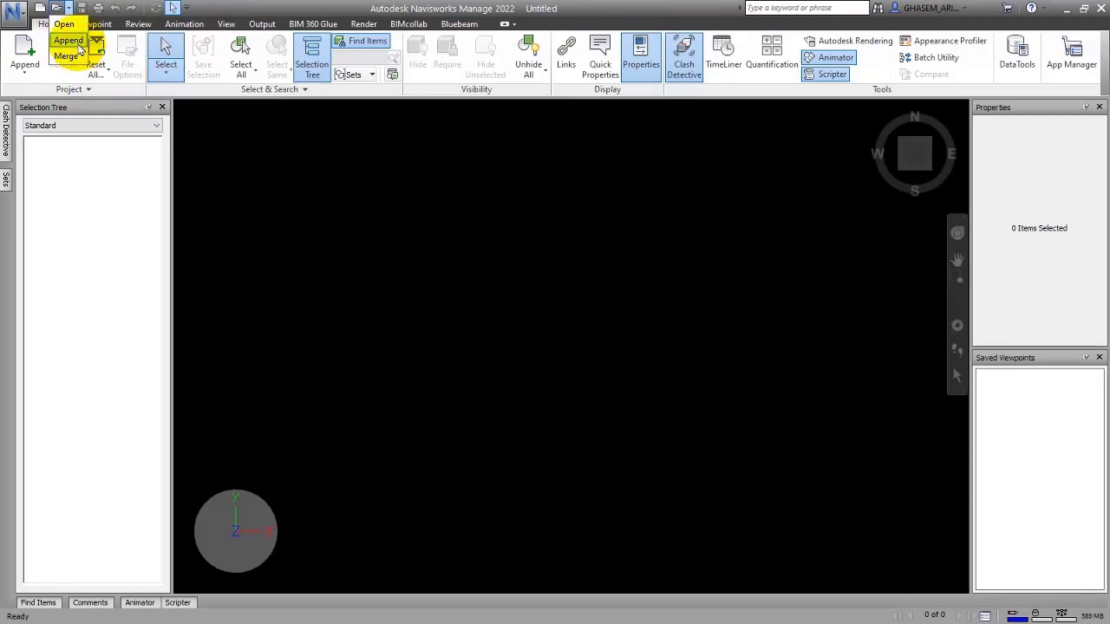
- Open S-99.6.nwc from the NWC folder and zoom out to show the whole structural frame
left_click(15, 14)
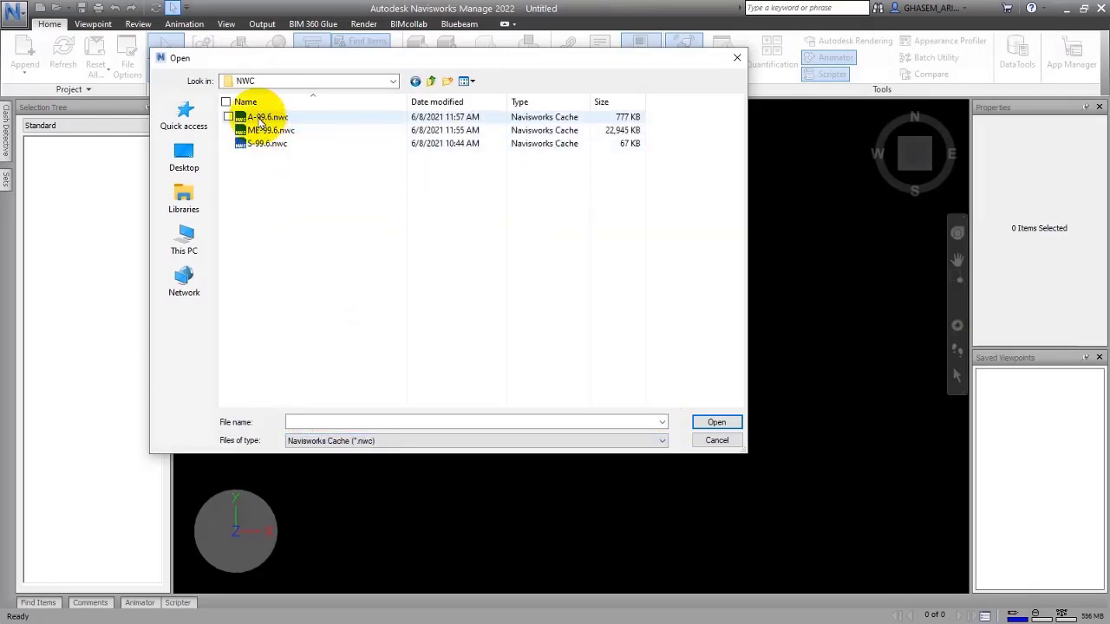
left_click(717, 422)
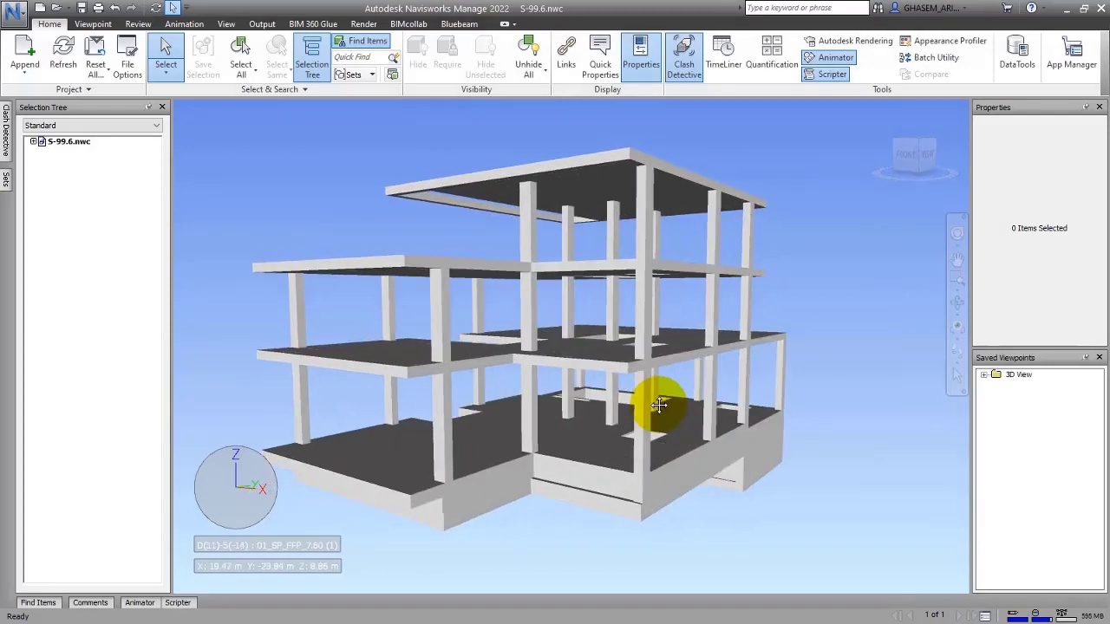
left_click_drag(659, 405, 662, 414)
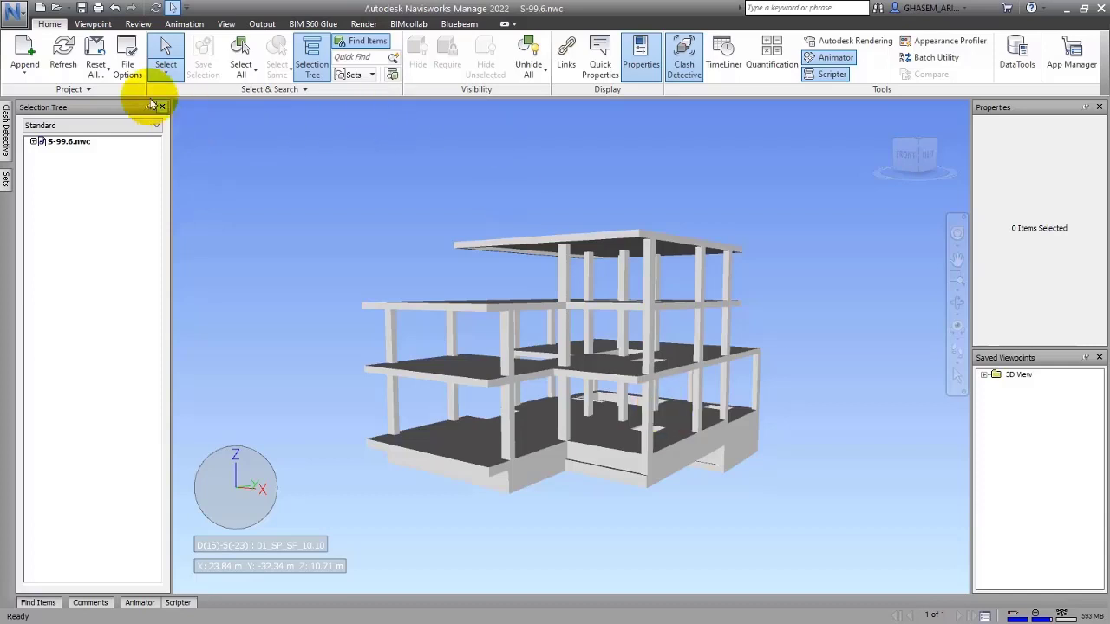
- Append A-99.6.nwc and ME-99.6.nwc, then check the supported file types and cancel
left_click(24, 52)
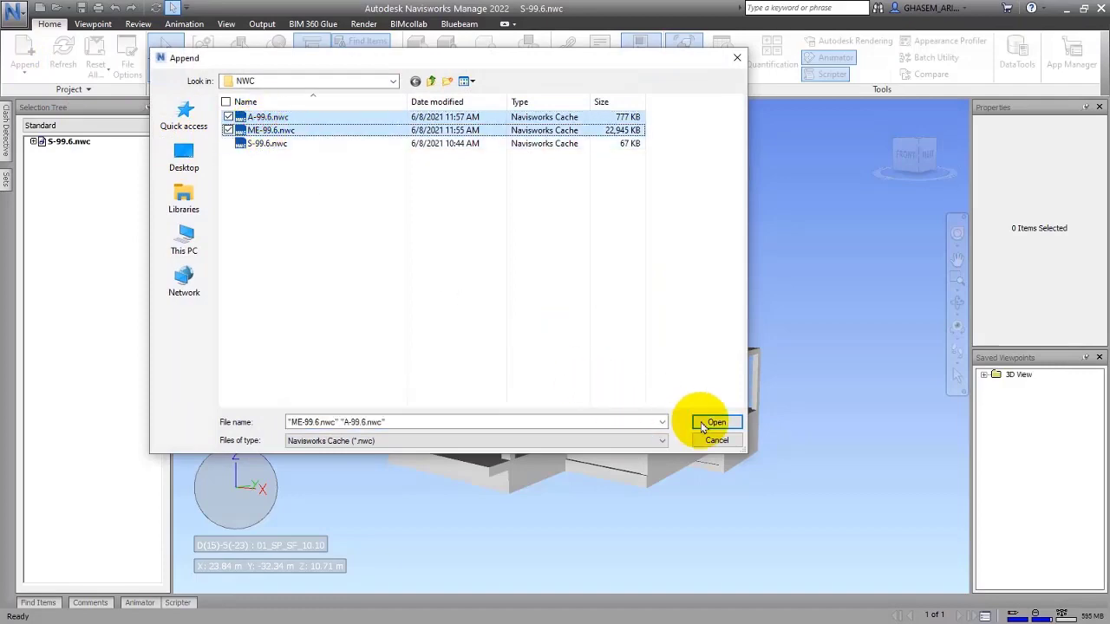
left_click(716, 423)
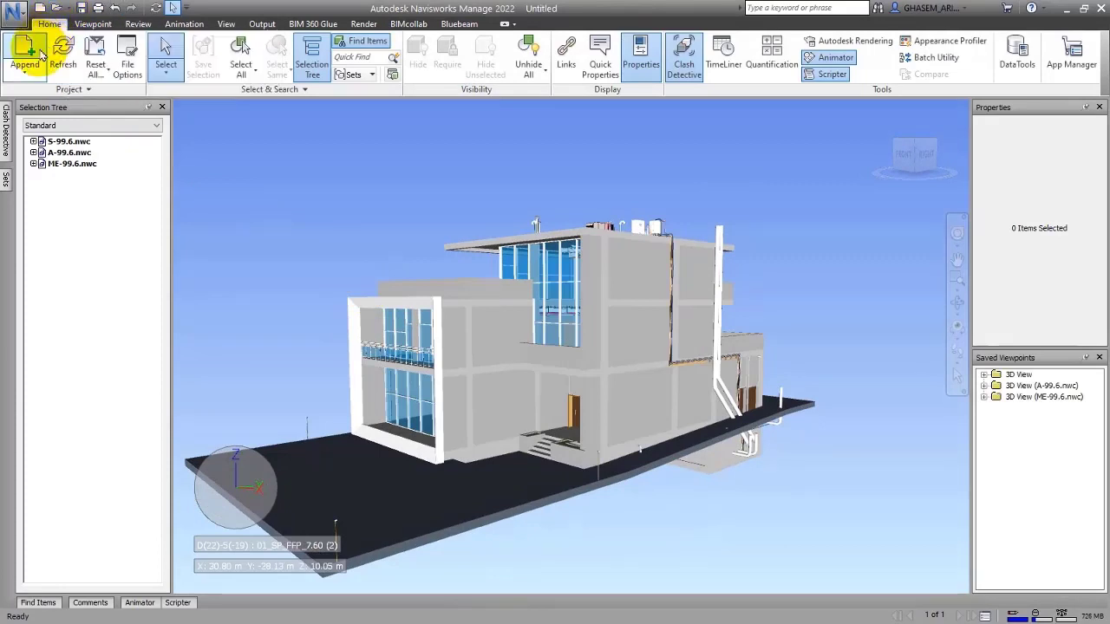
mouse_move(25, 52)
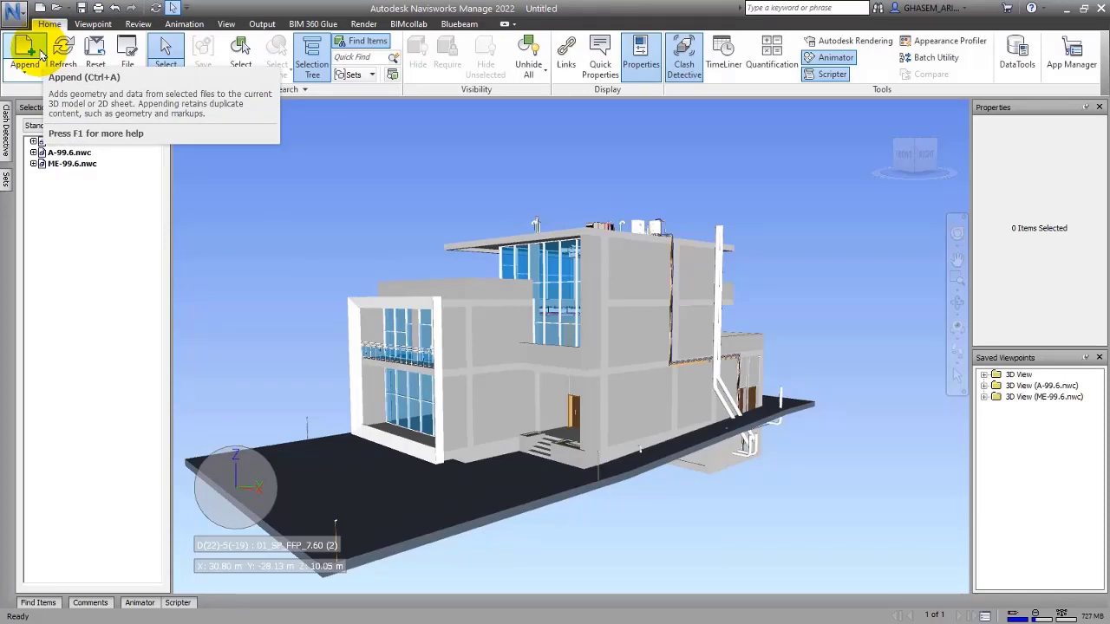
left_click(25, 52)
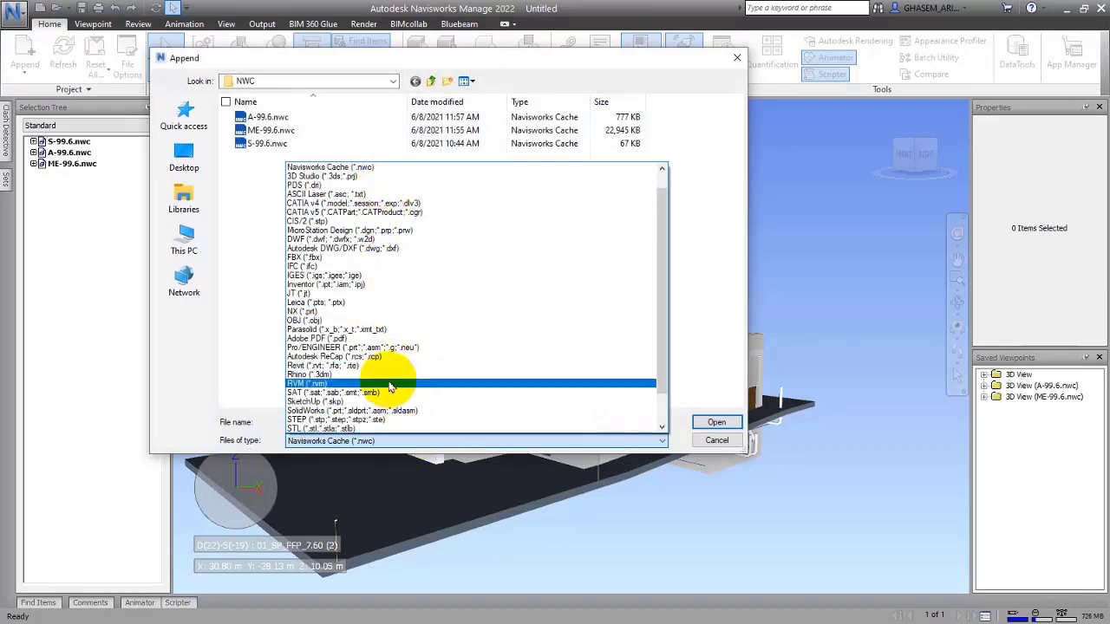
left_click(303, 266)
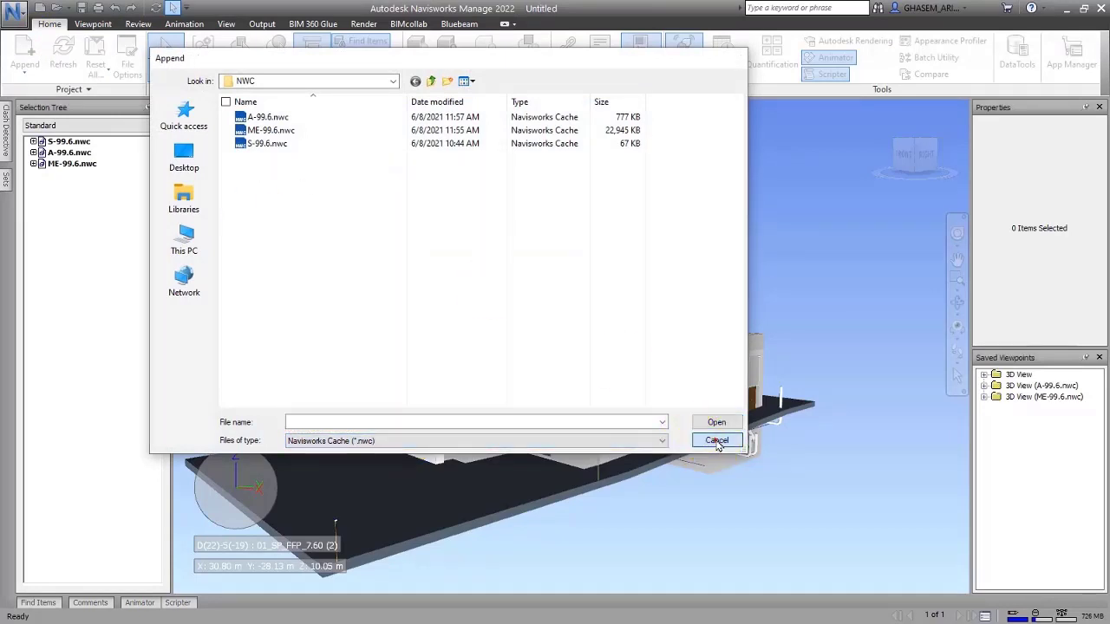
left_click(716, 439)
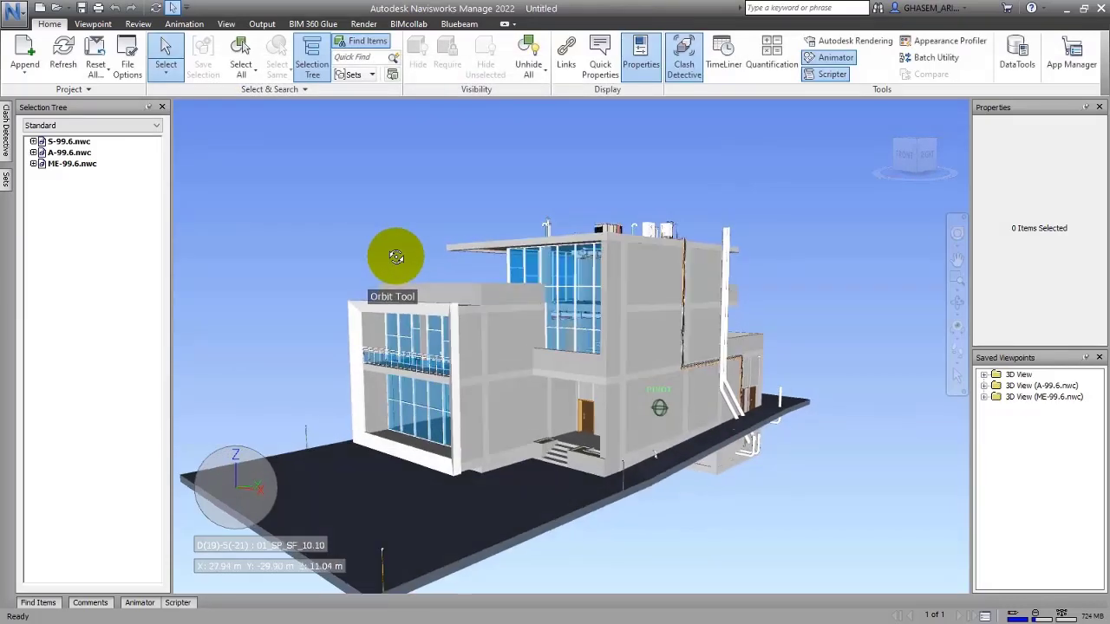
- Orbit the view and save the three-model scene as FederatedFile.nwf
left_click_drag(396, 258, 412, 241)
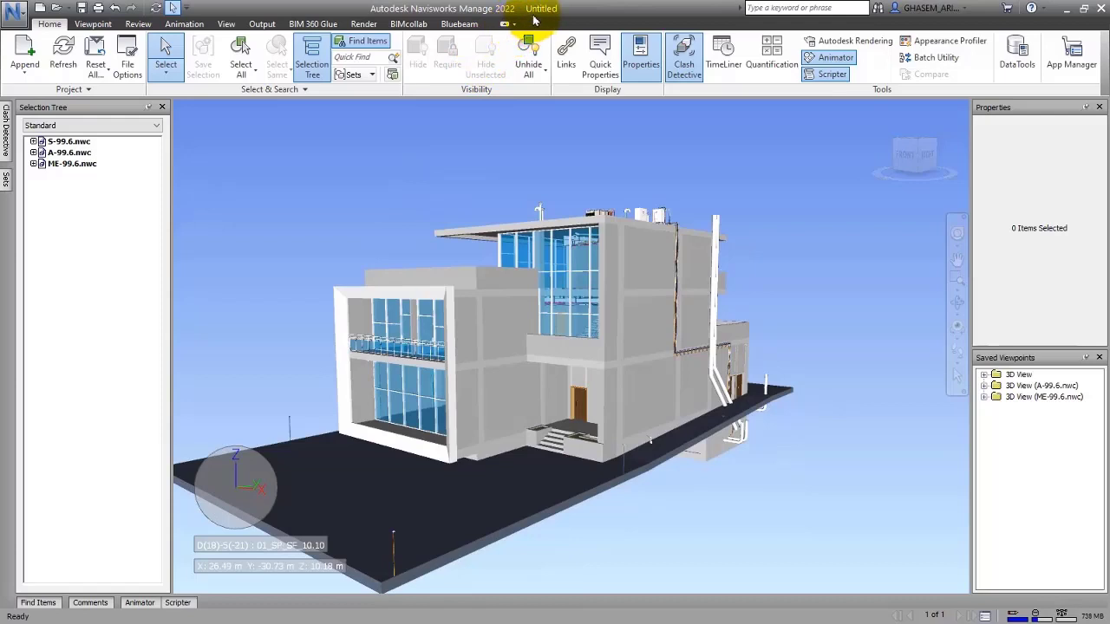
mouse_move(542, 16)
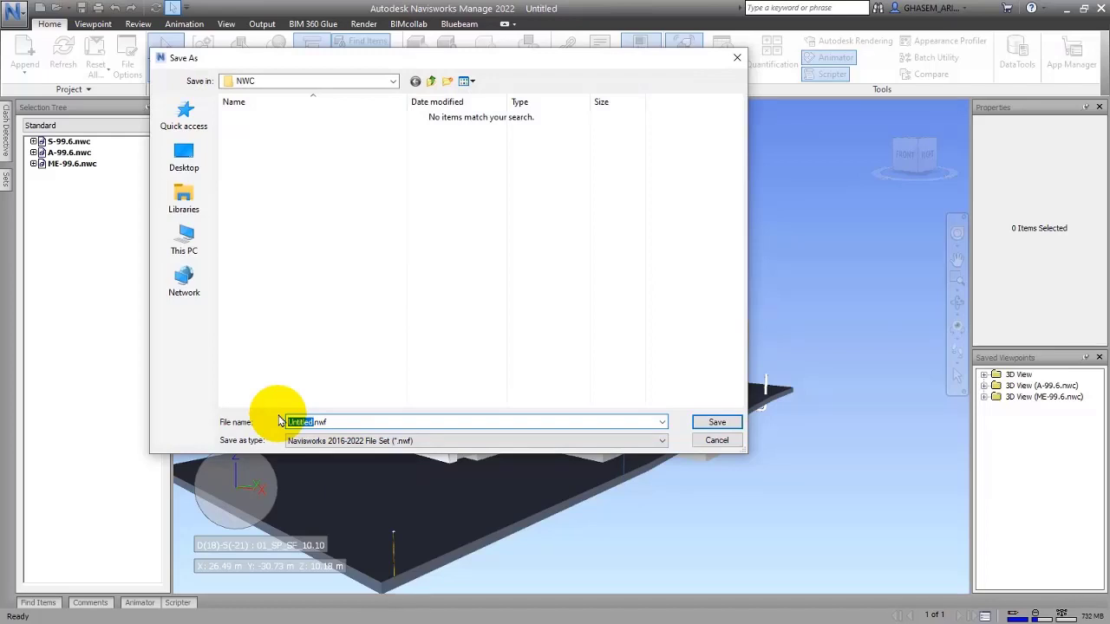
type("FederatedFile")
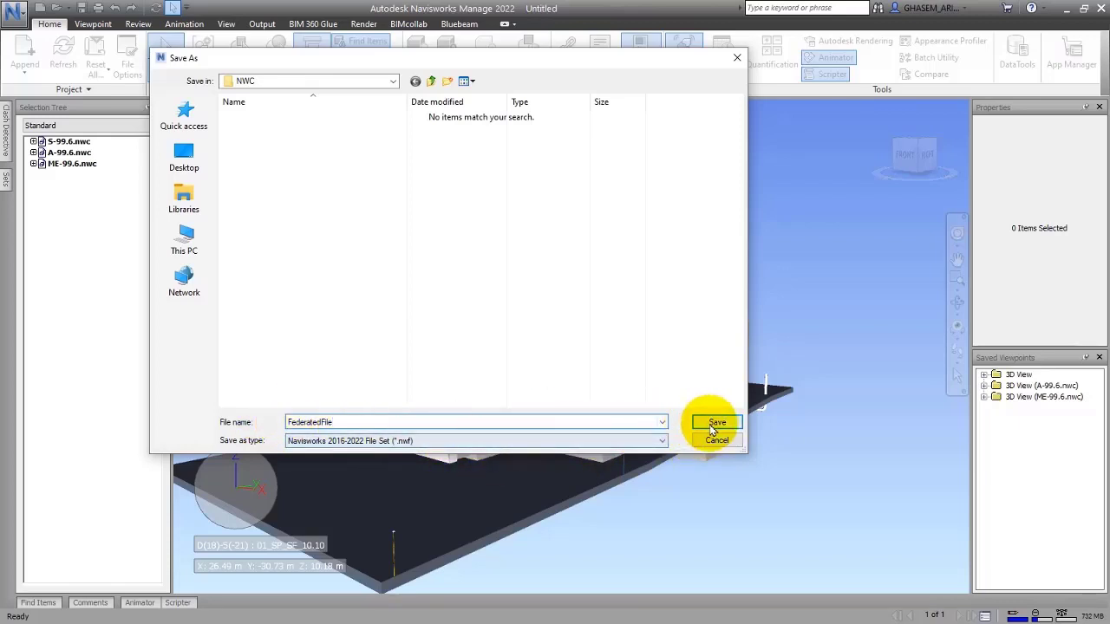
left_click(716, 423)
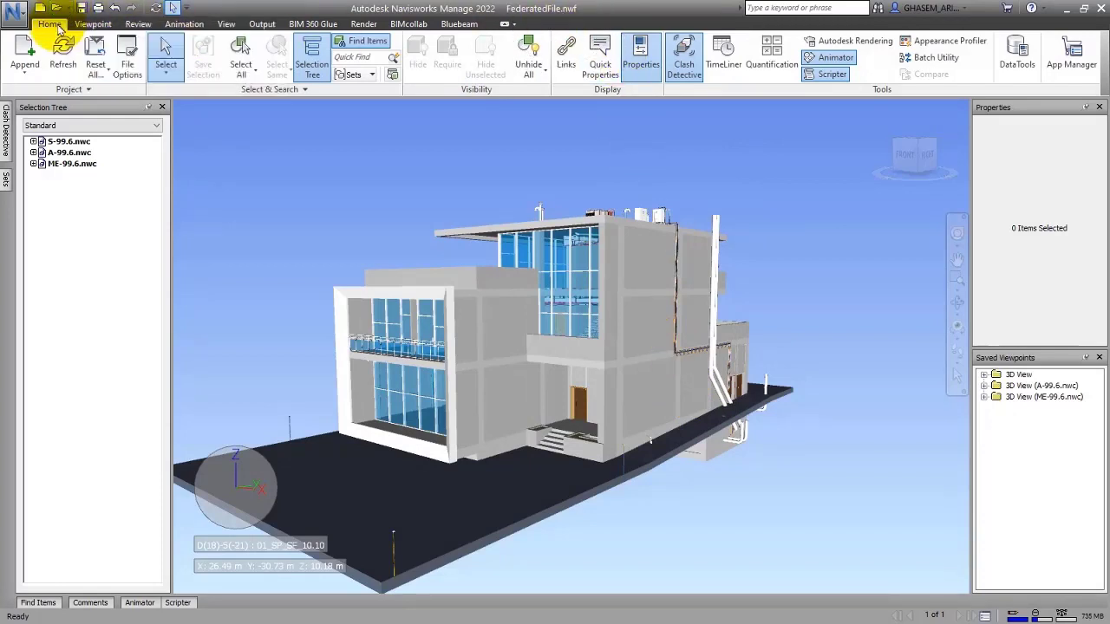
left_click(25, 54)
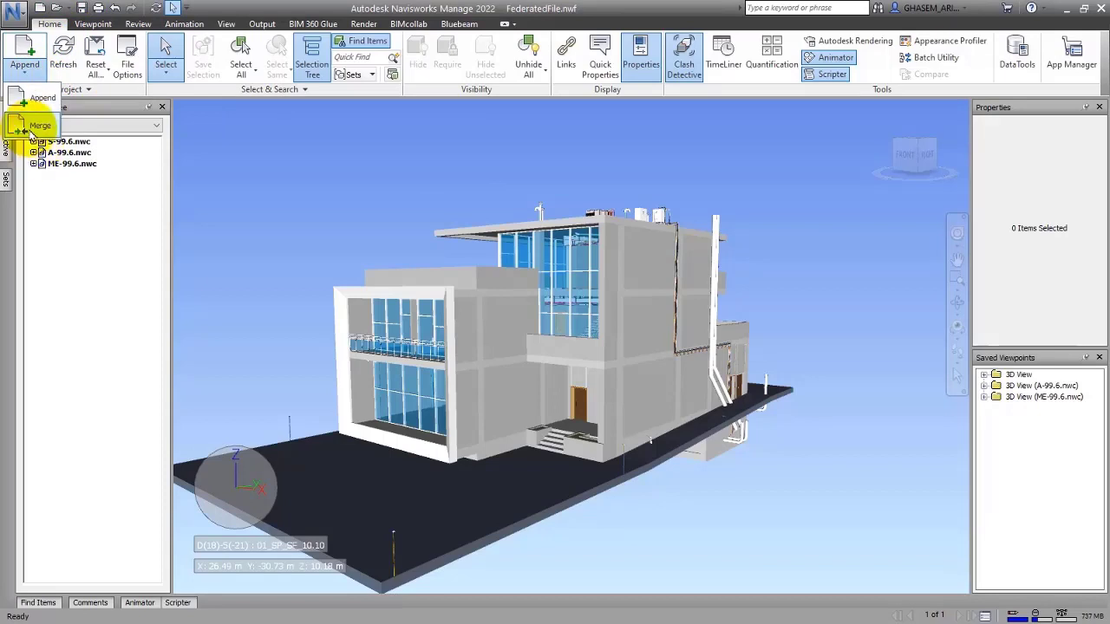
mouse_move(40, 125)
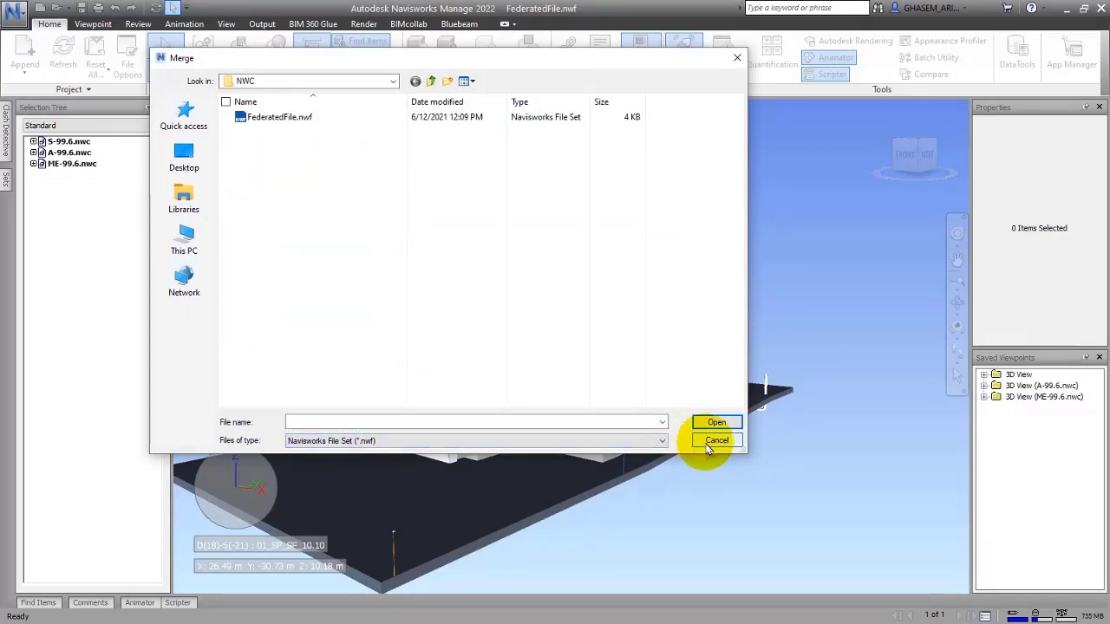
left_click(717, 440)
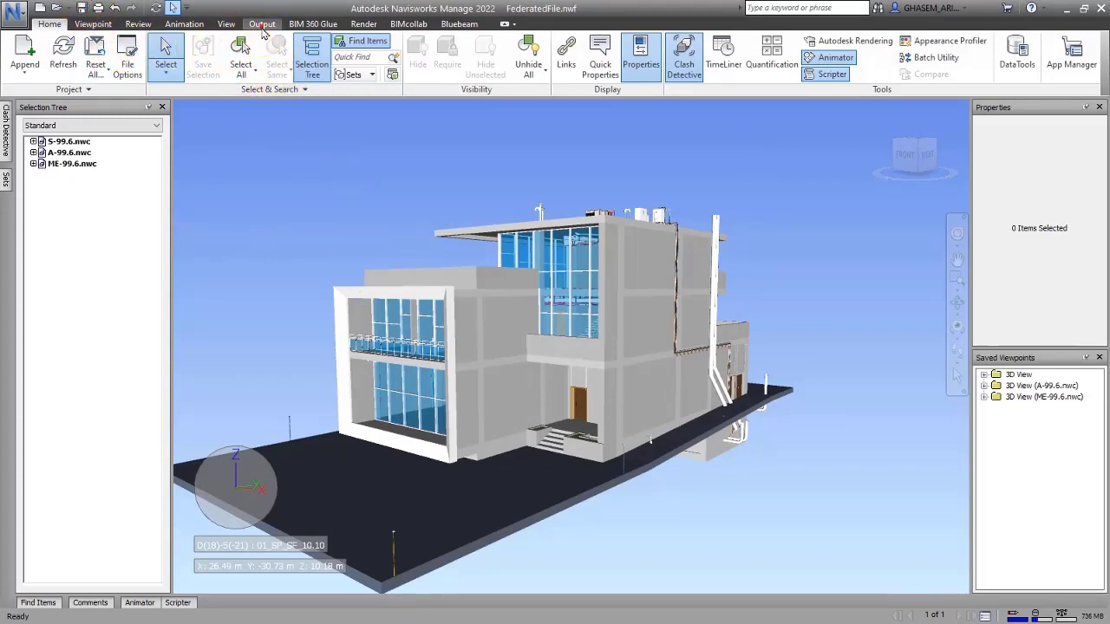
- Publish the federated model as a User NWD file into the NWD folder
left_click(261, 23)
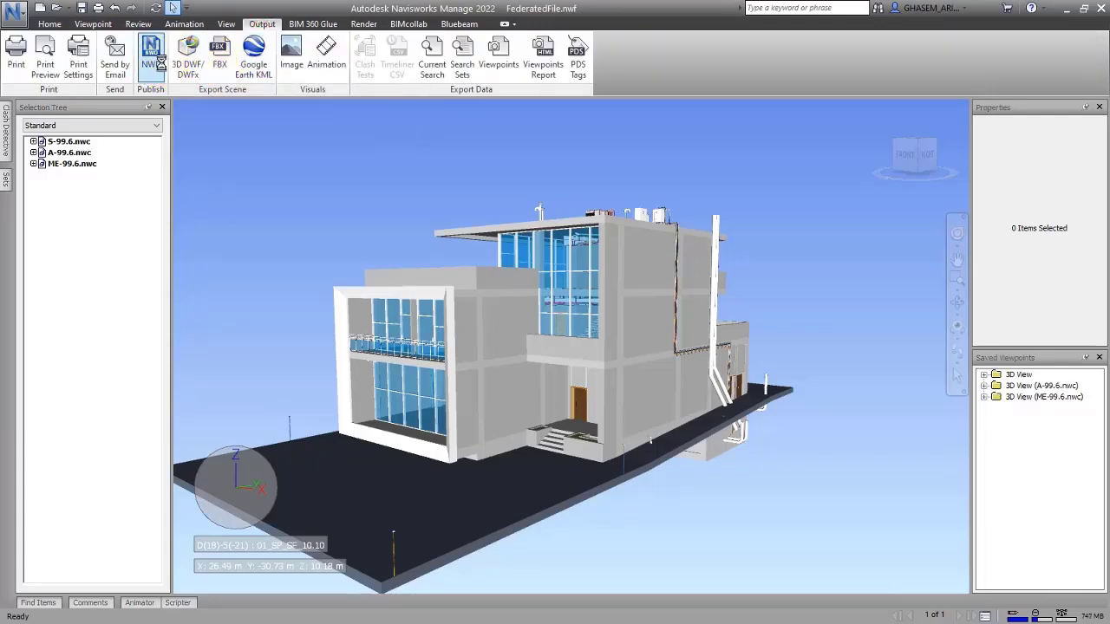
left_click(150, 55)
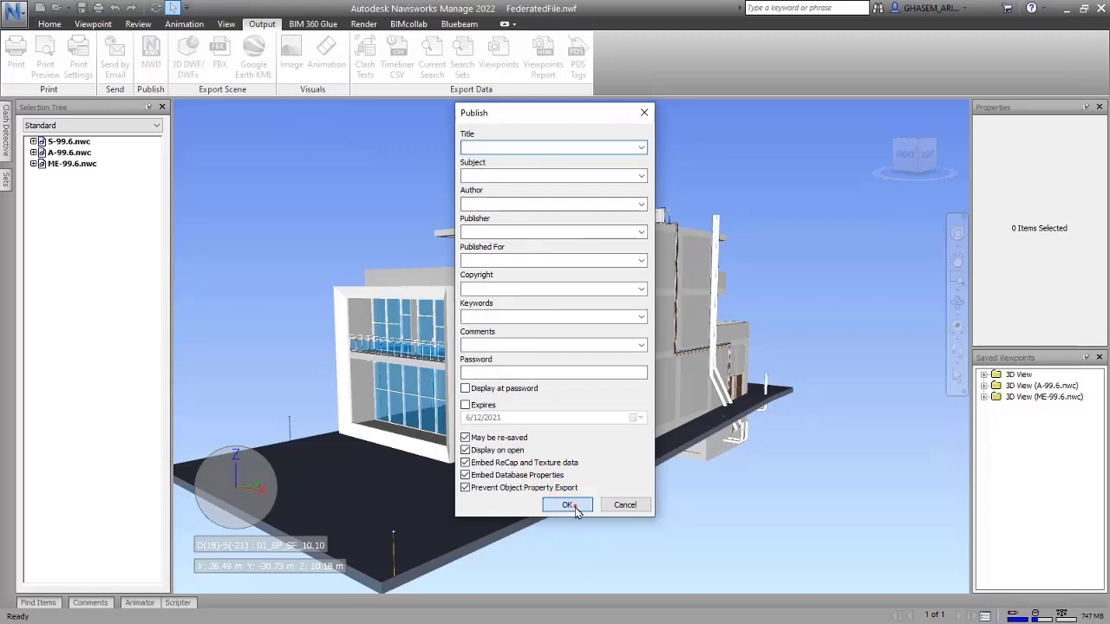
left_click(567, 504)
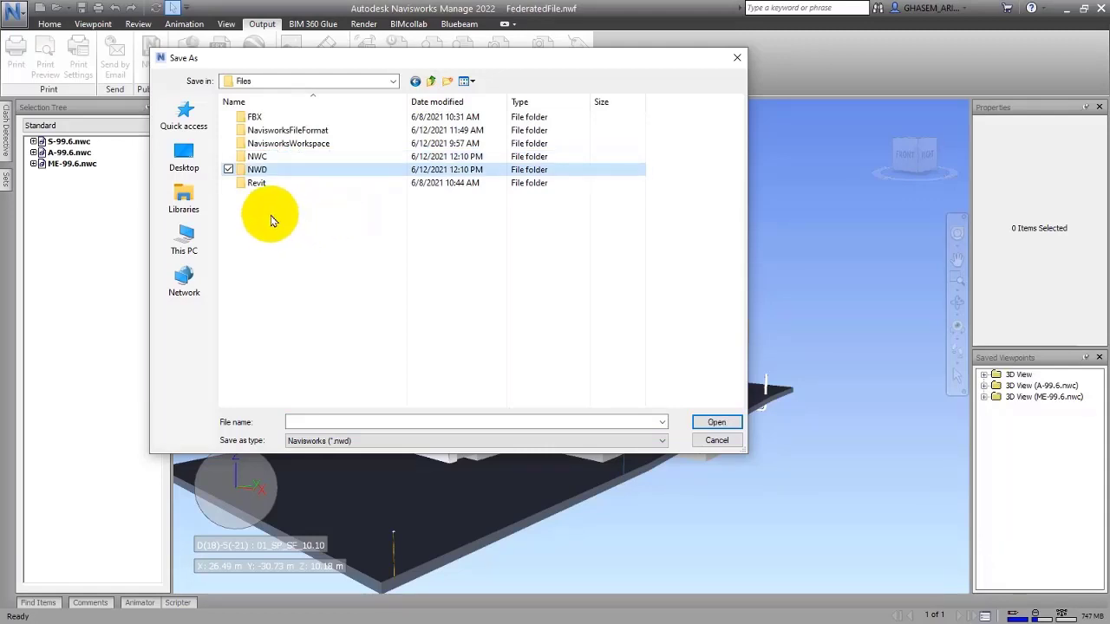
double_click(257, 169)
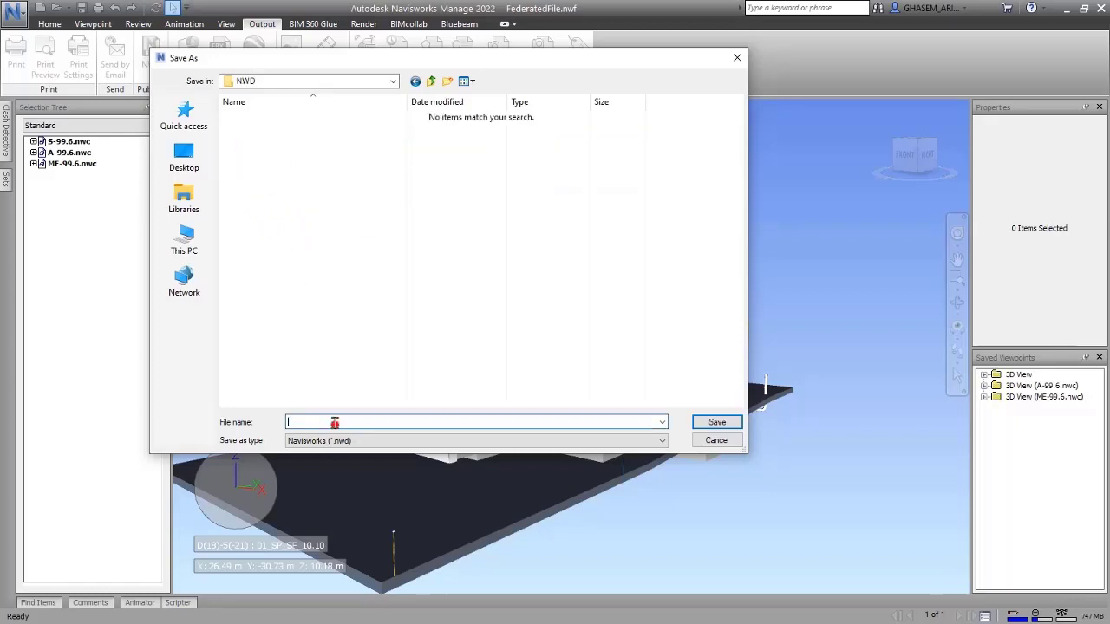
type("User")
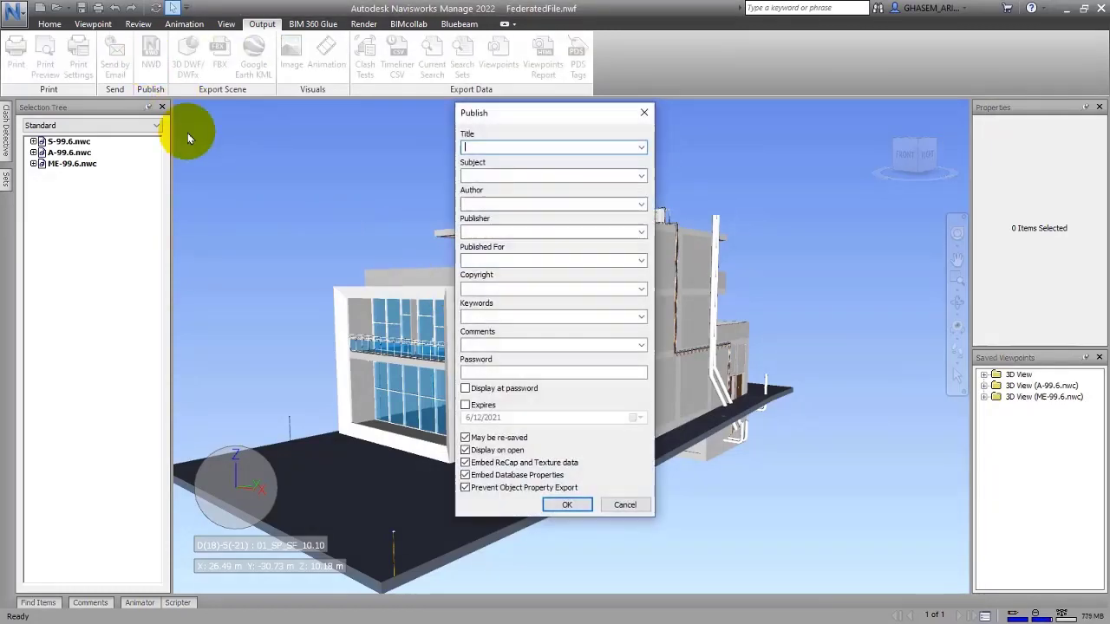
mouse_move(553, 442)
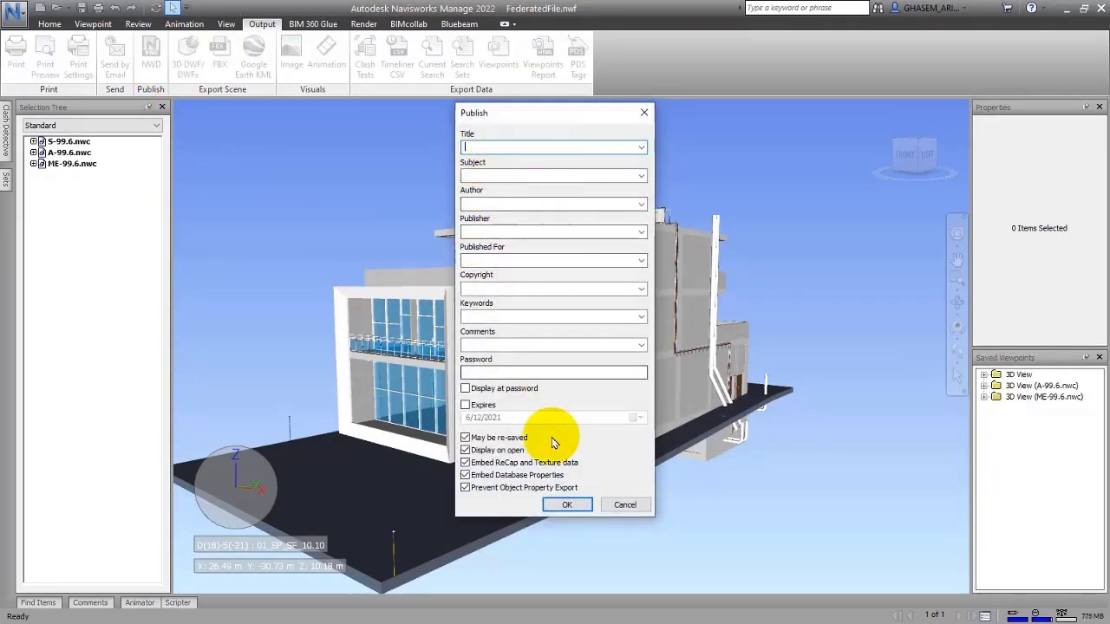
left_click(567, 505)
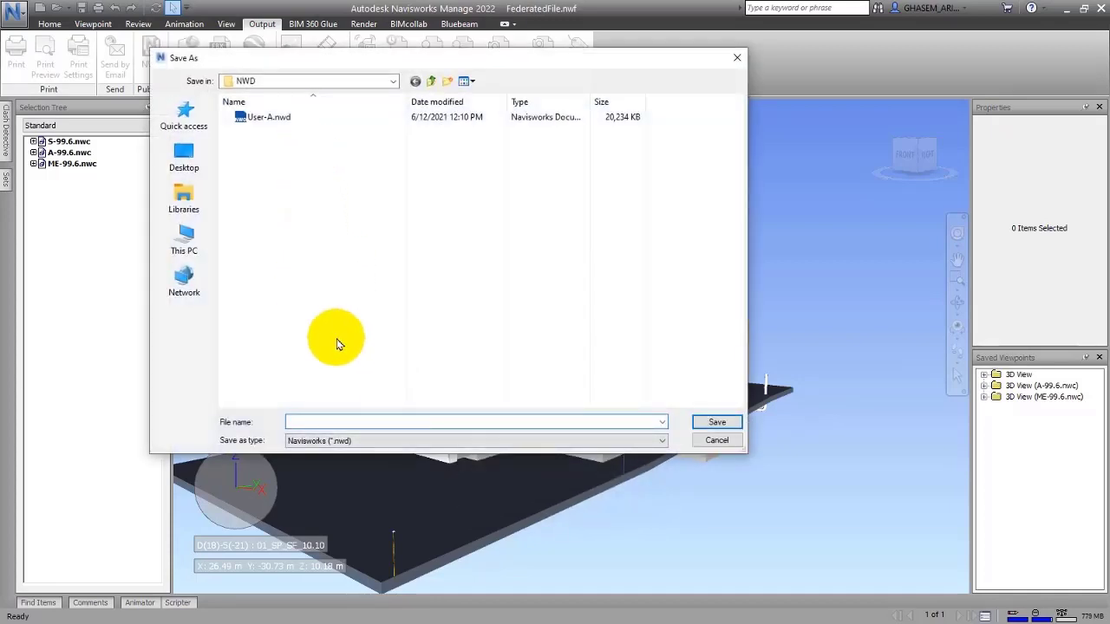
type("User-")
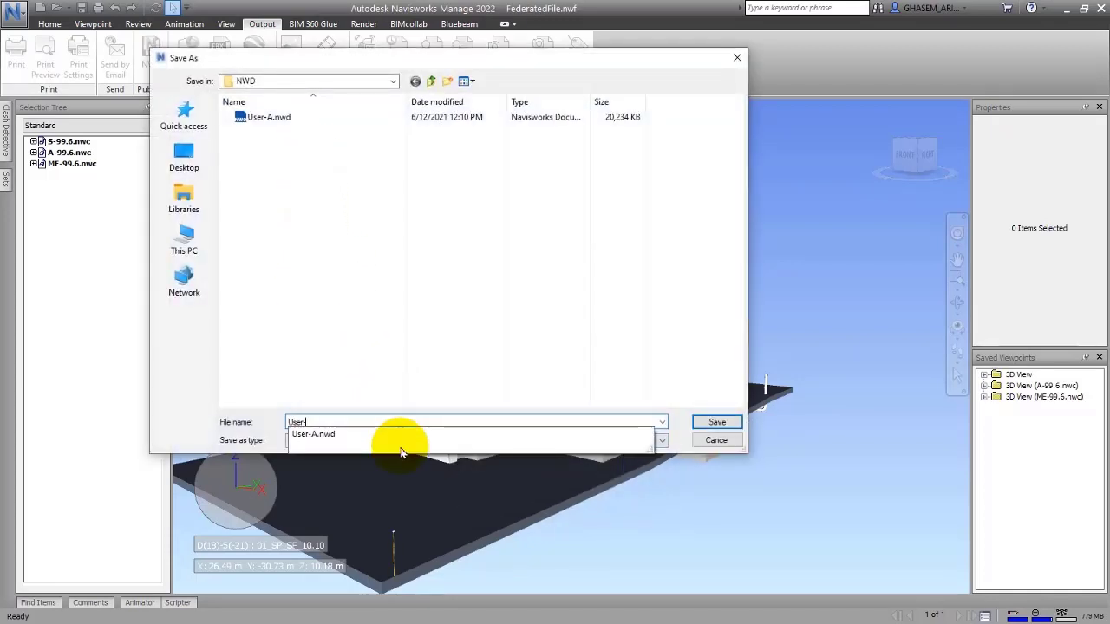
left_click(717, 422)
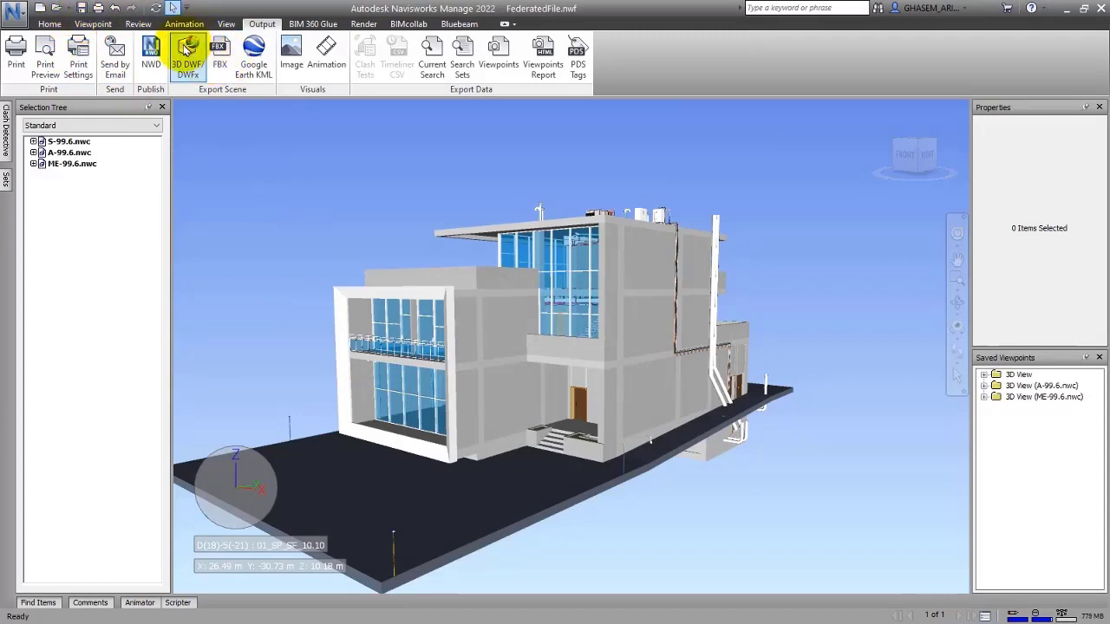
- Publish a second copy, User-B.nwd, into the NWD folder beside User-A.nwd
left_click(187, 52)
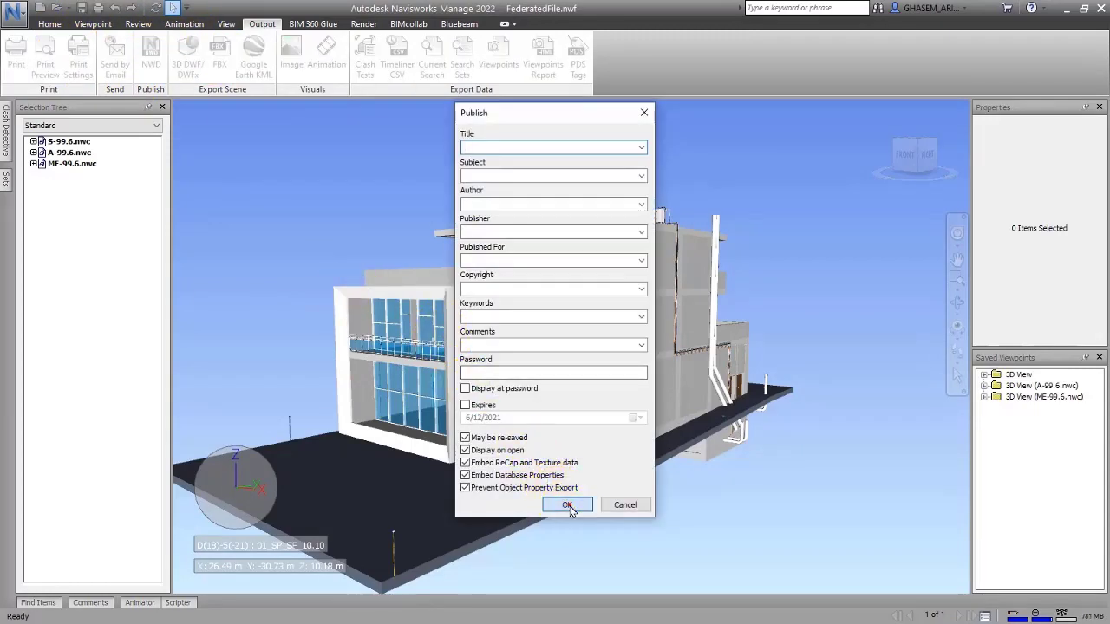
left_click(568, 505)
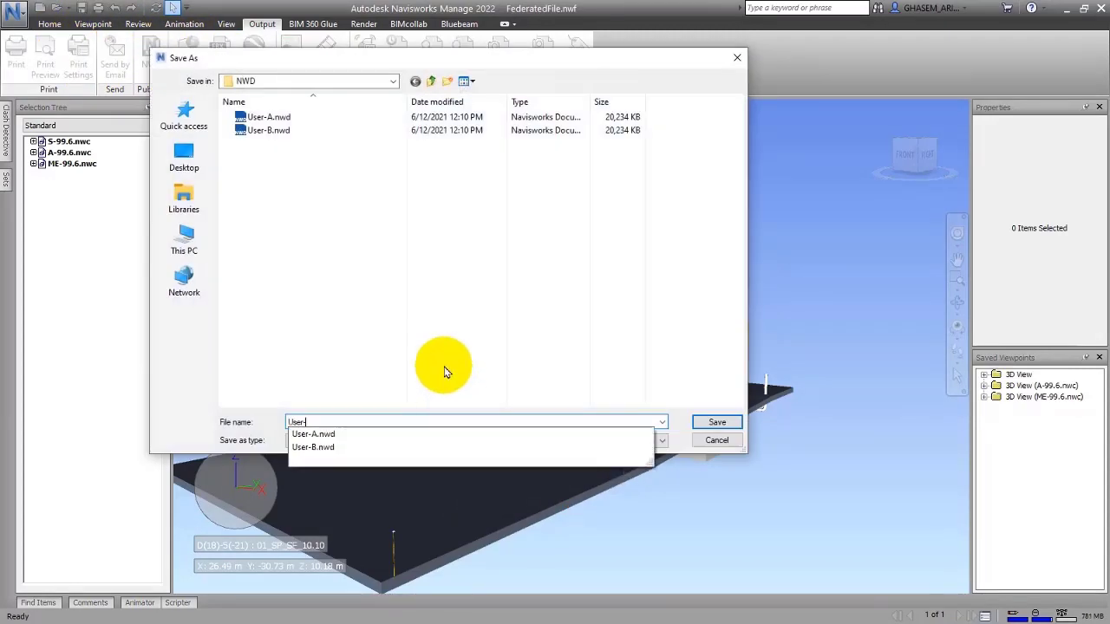
left_click(716, 422)
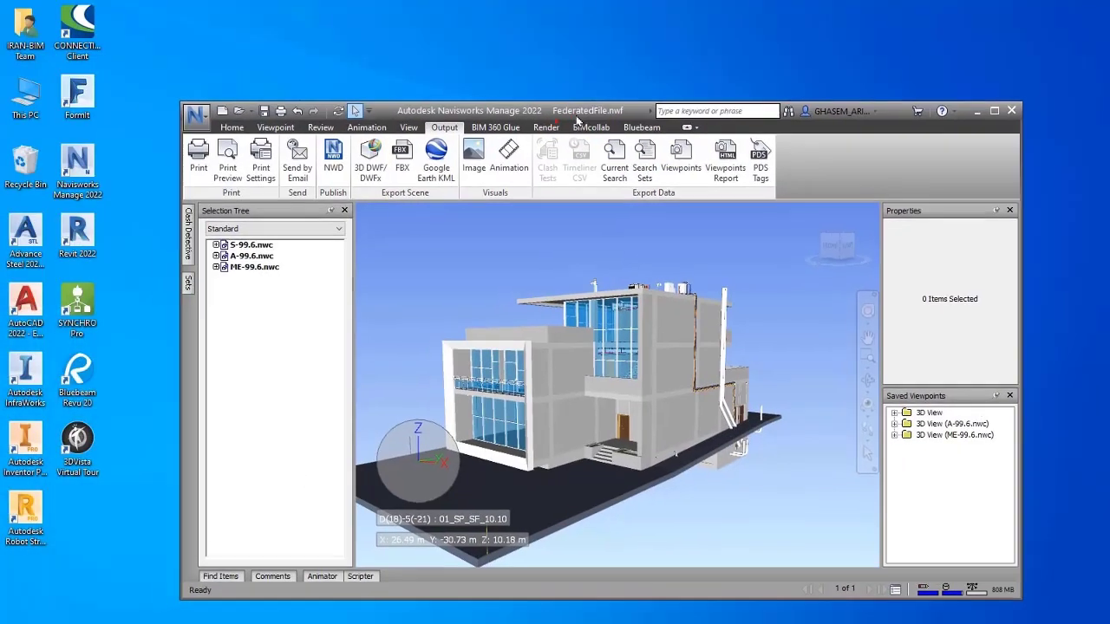
left_click(995, 110)
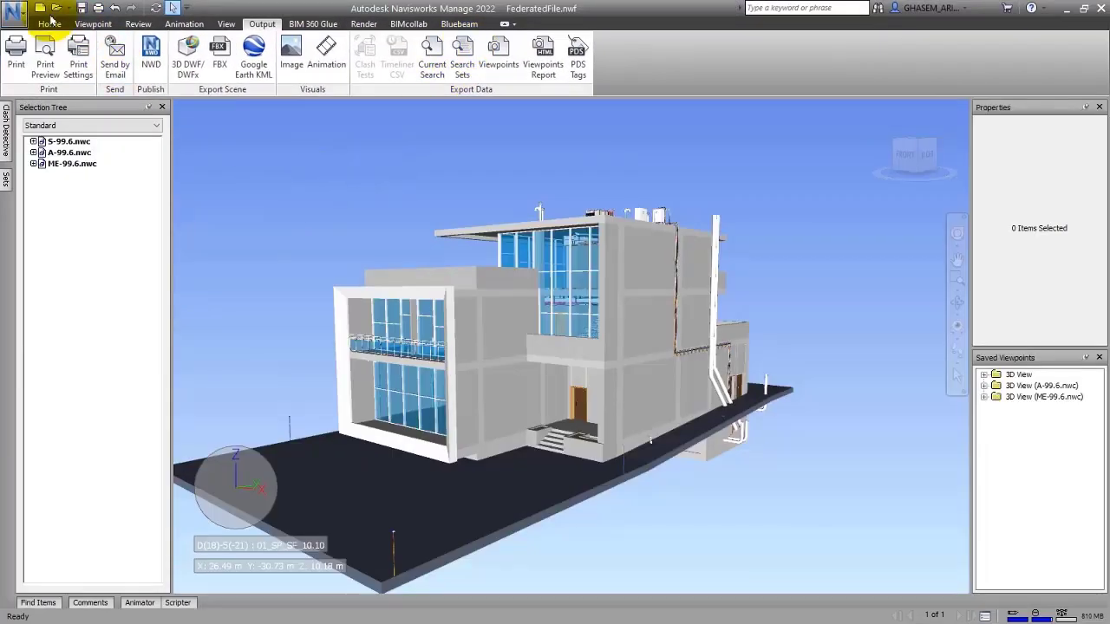
- Open User-A.nwd, dismiss the published file information, and orbit the building slightly
left_click(48, 24)
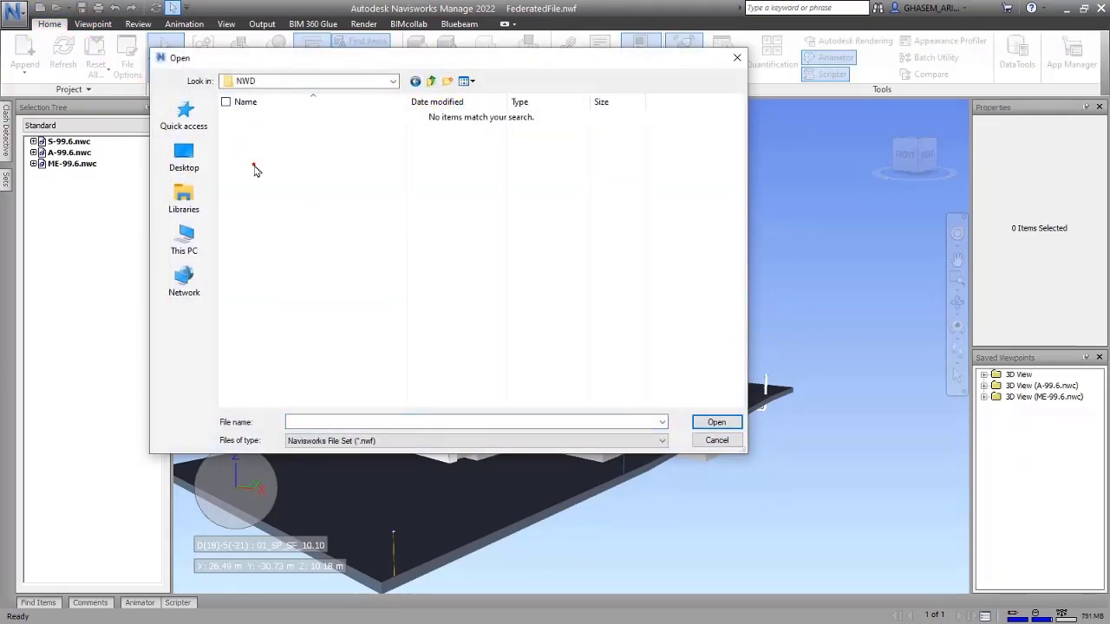
left_click(662, 440)
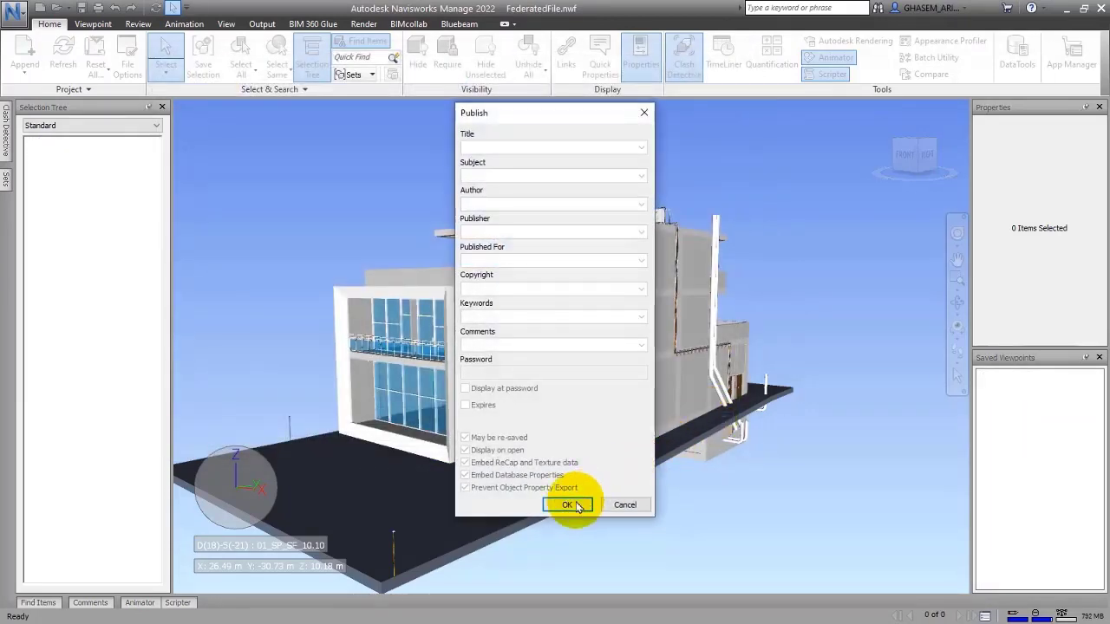
left_click(568, 505)
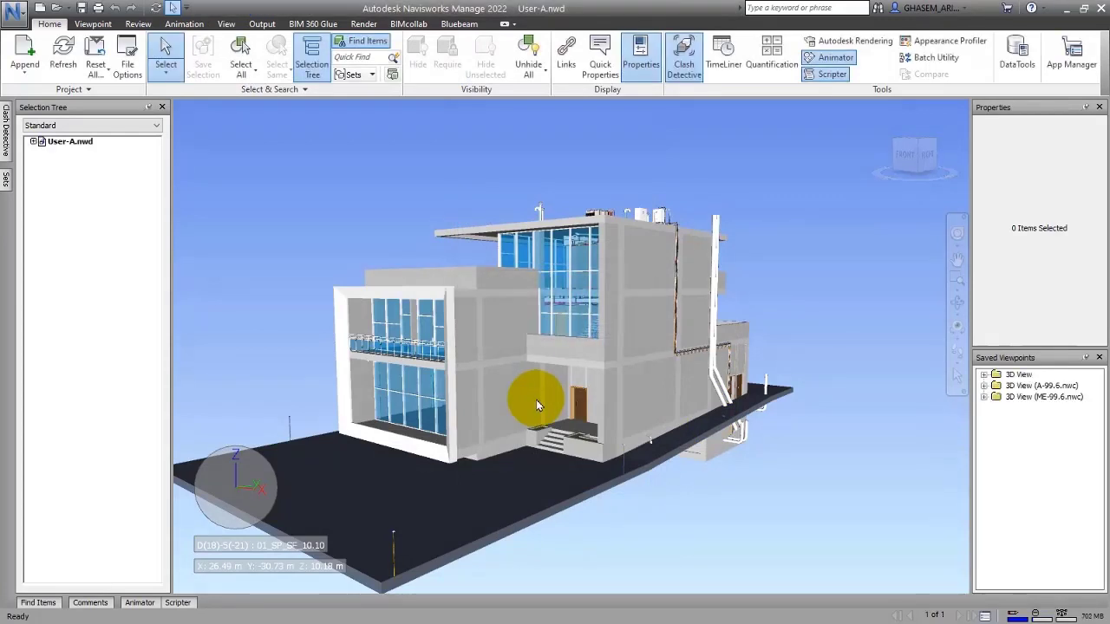
left_click_drag(536, 405, 291, 169)
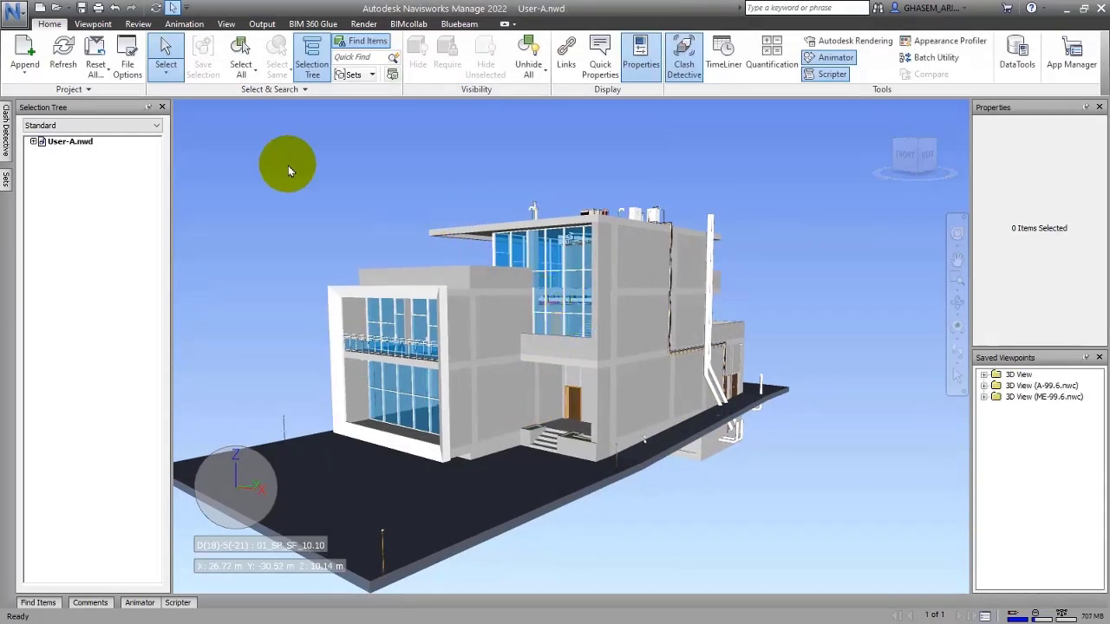
mouse_move(92, 24)
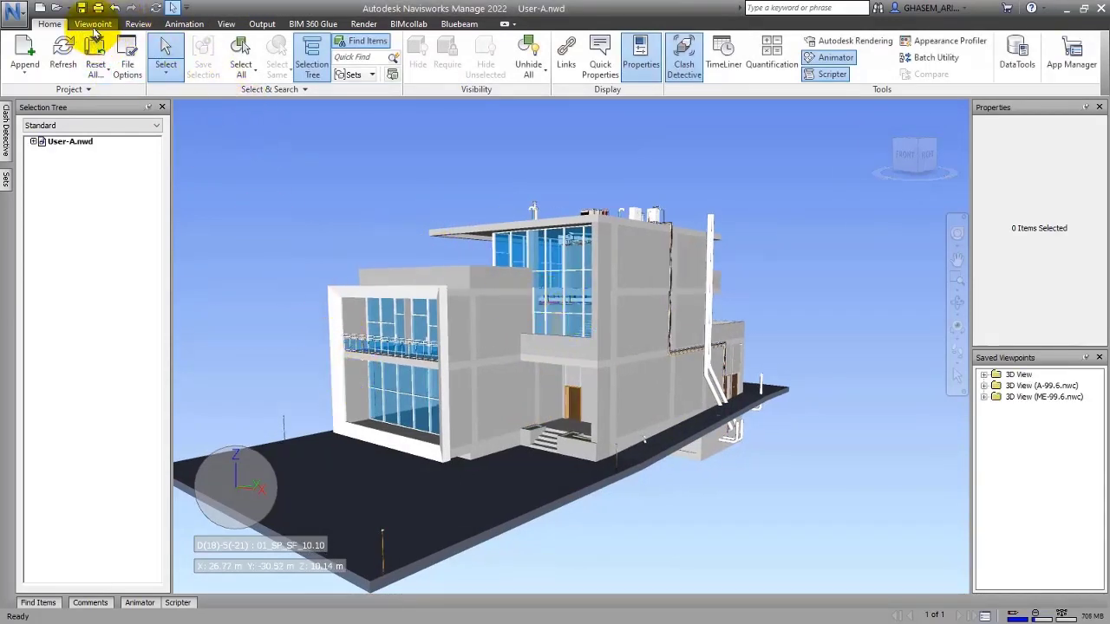
- Recall User-A's markup and View (2) viewpoints, including the 1.23 m measurement, then save
left_click(184, 23)
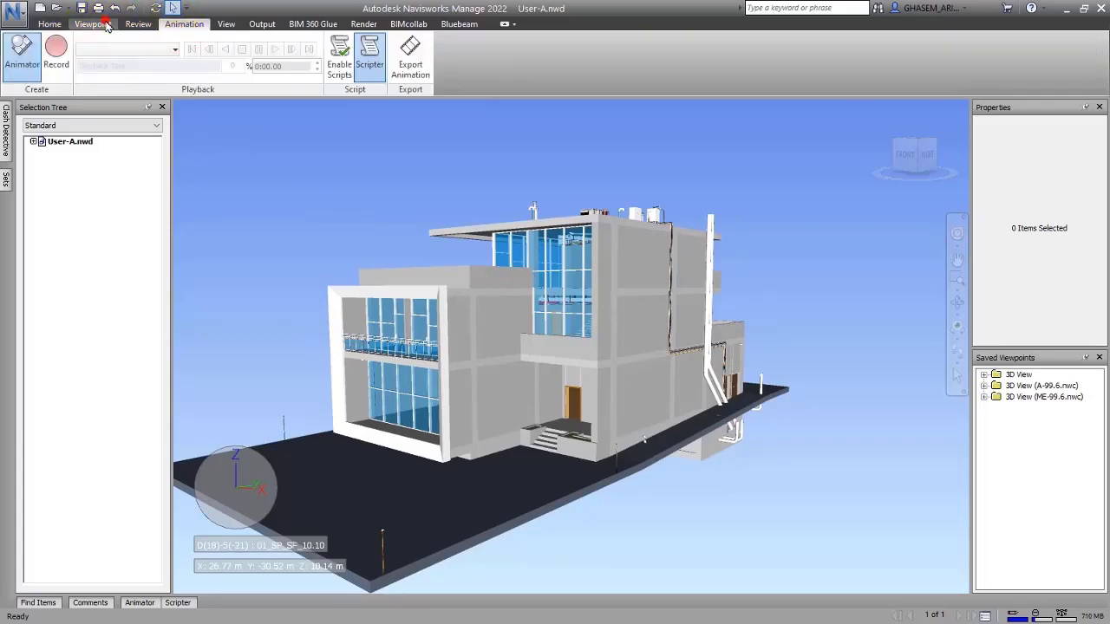
left_click(137, 24)
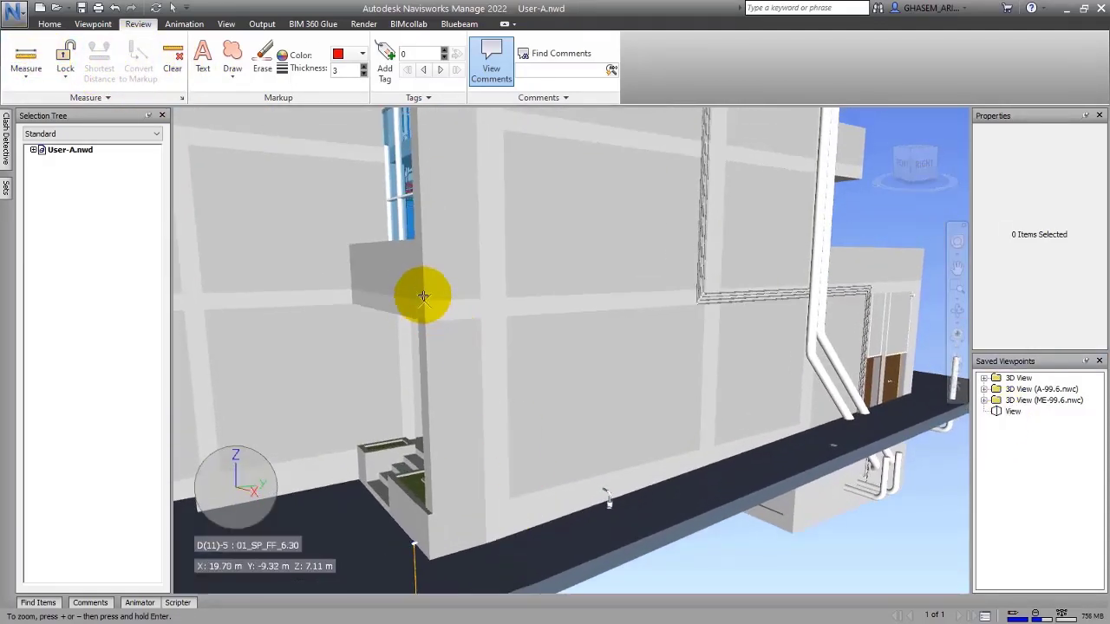
mouse_move(349, 246)
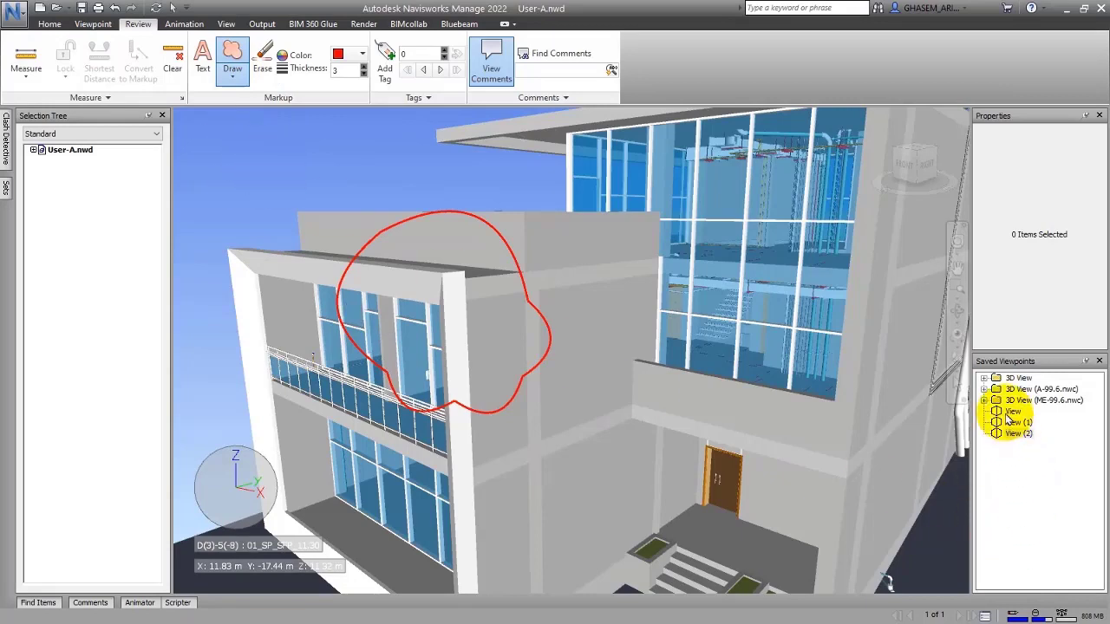
left_click(1019, 433)
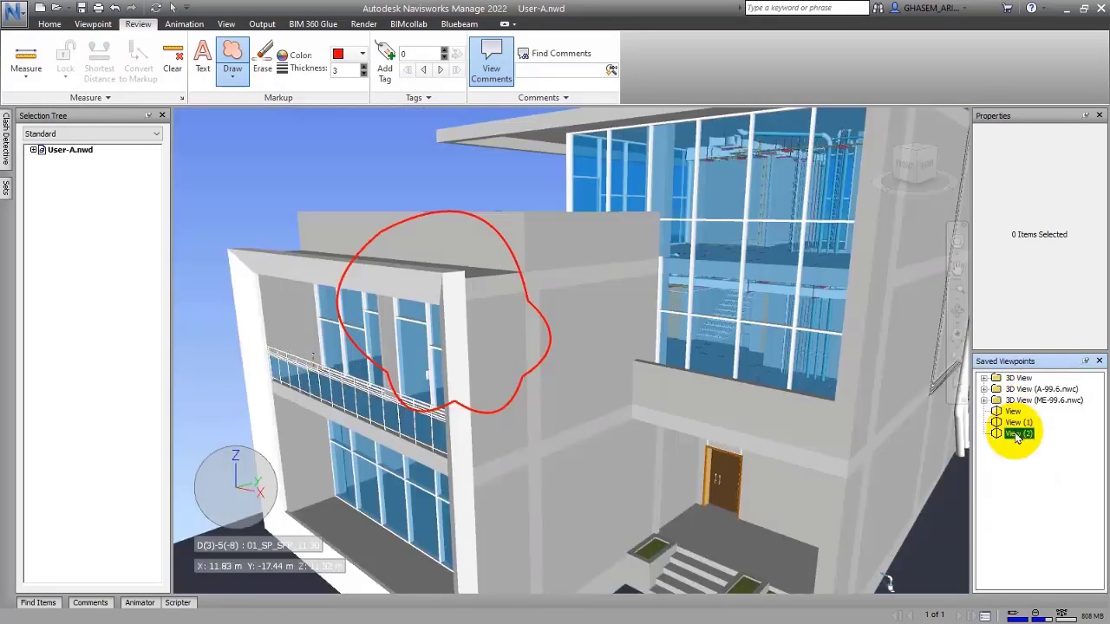
left_click(1019, 422)
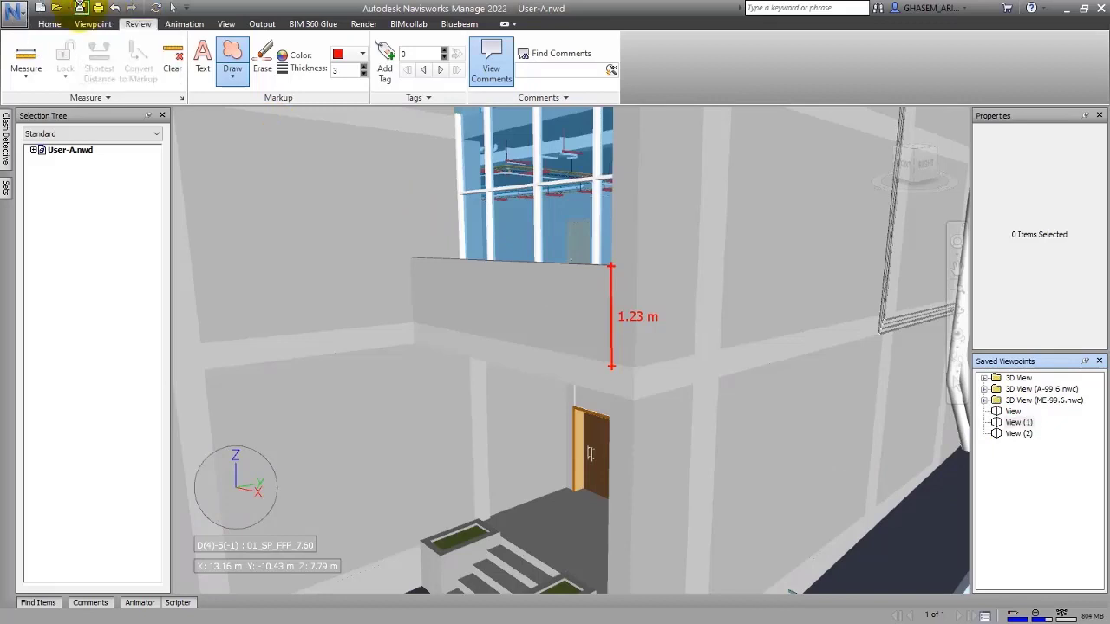
left_click(80, 8)
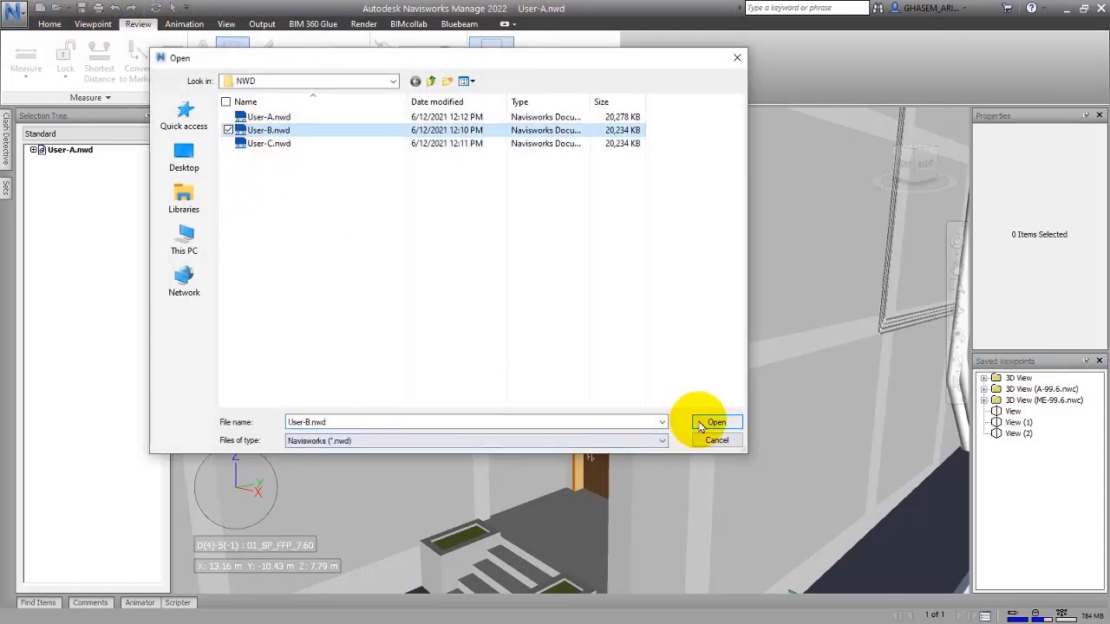
- Open User-B.nwd and set up clash Test 1 with User-B.nwd in the selections
left_click(716, 422)
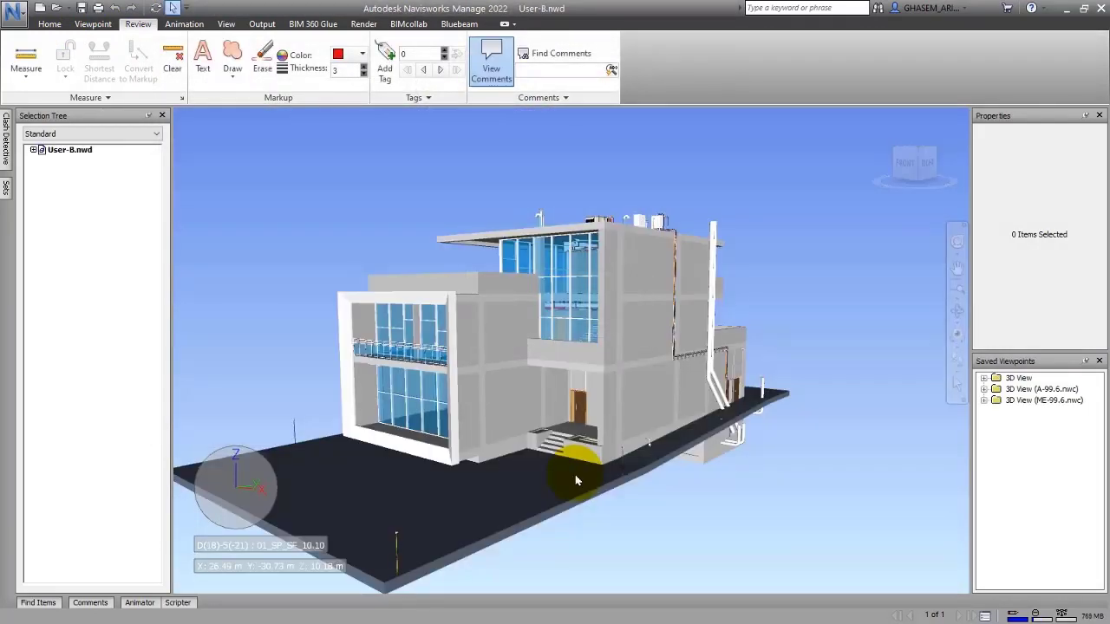
left_click_drag(577, 480, 572, 365)
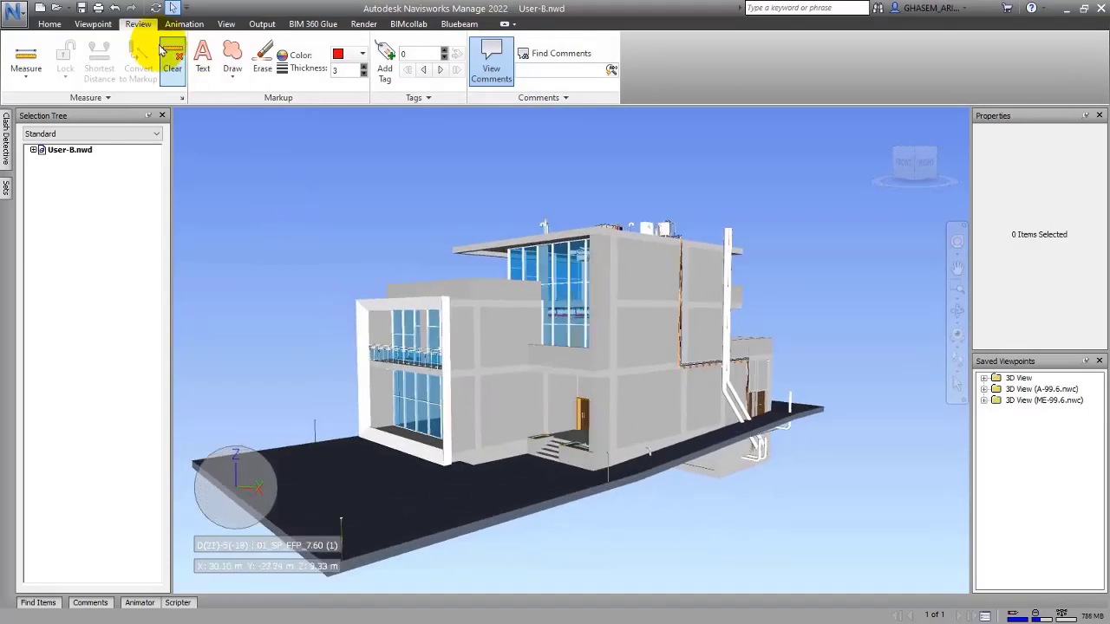
left_click(49, 23)
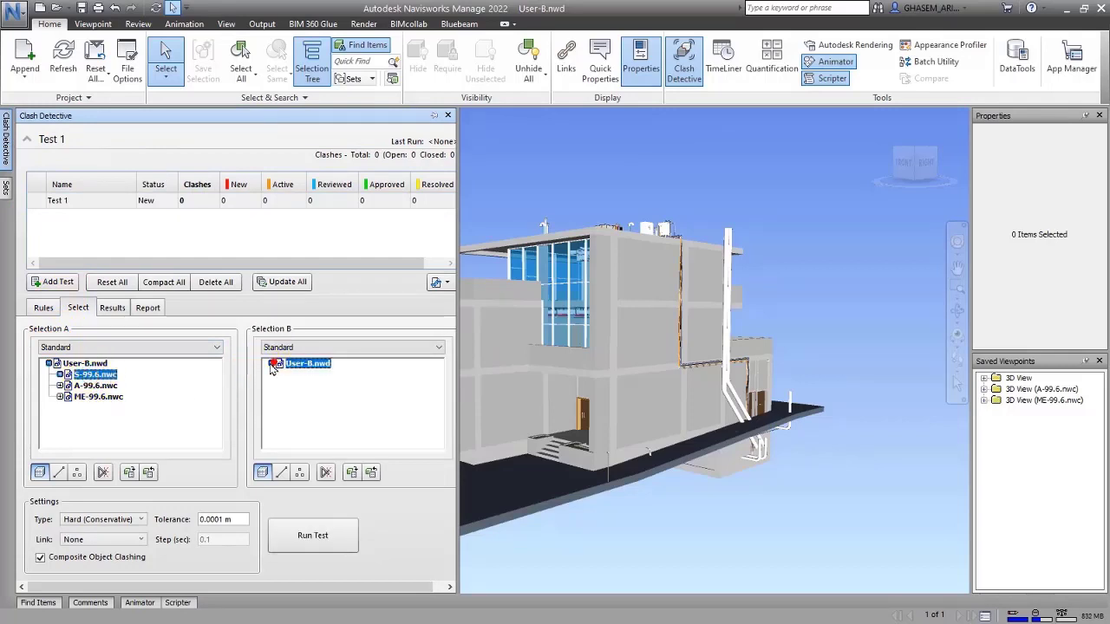
left_click(321, 397)
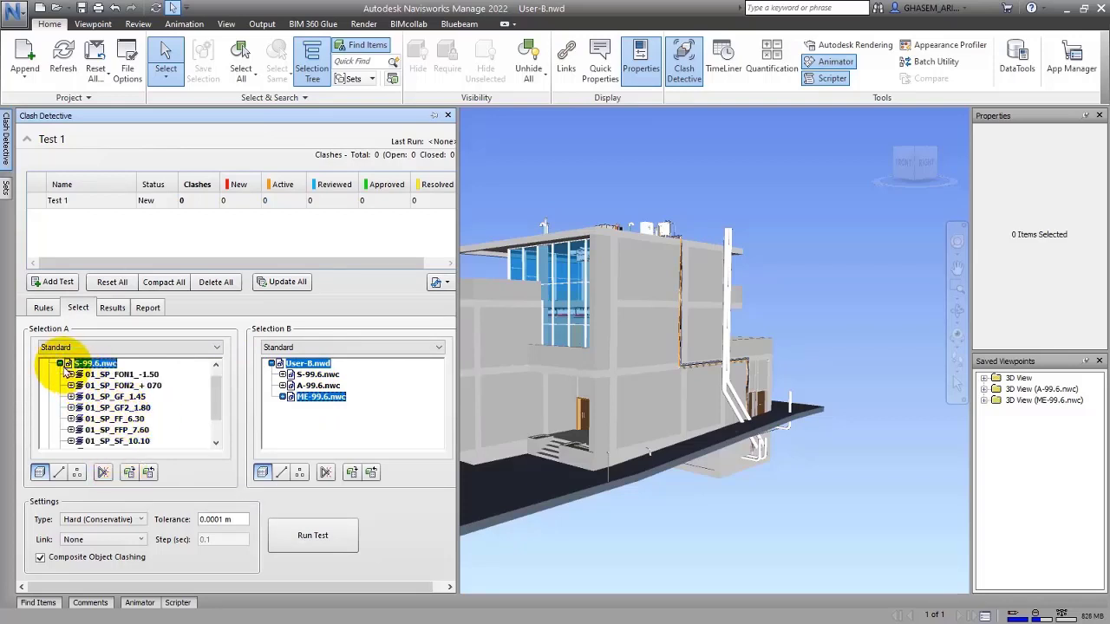
left_click(72, 385)
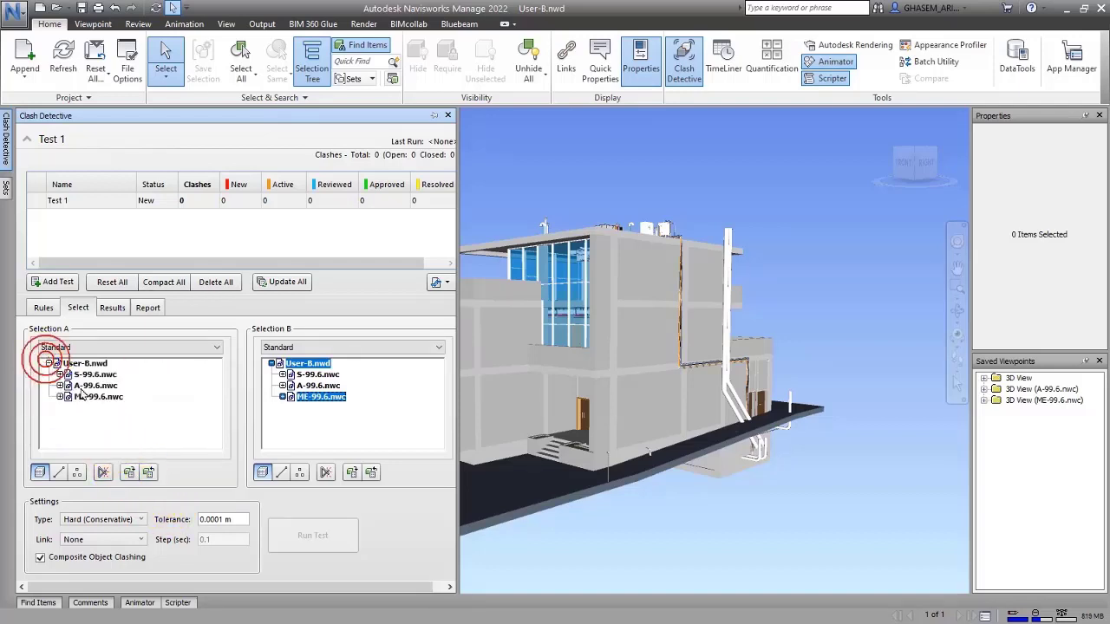
left_click(60, 374)
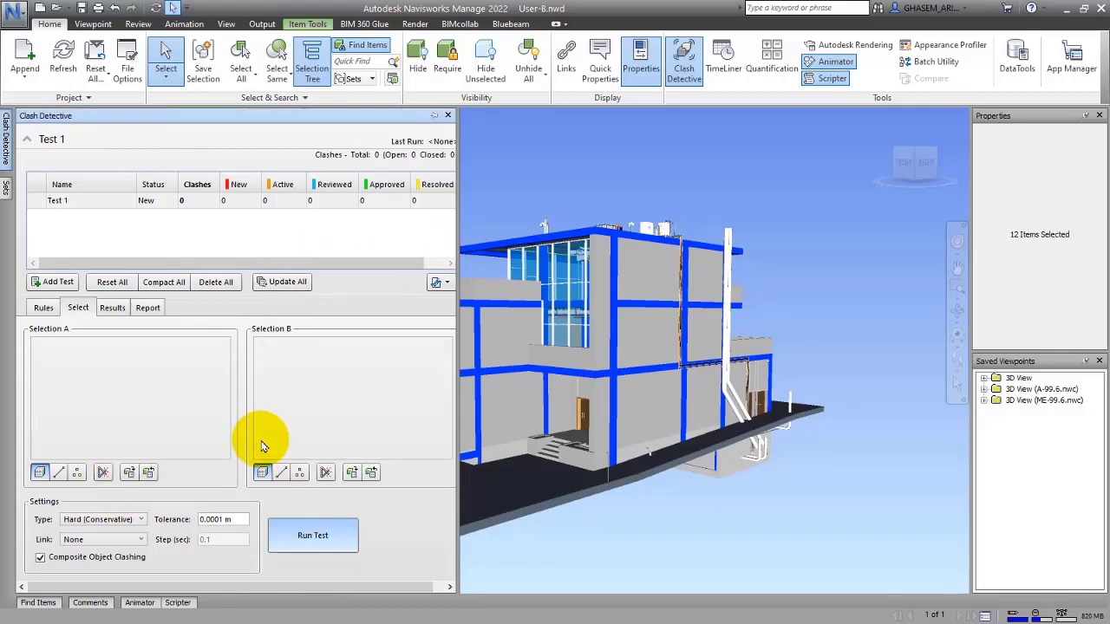
left_click(312, 535)
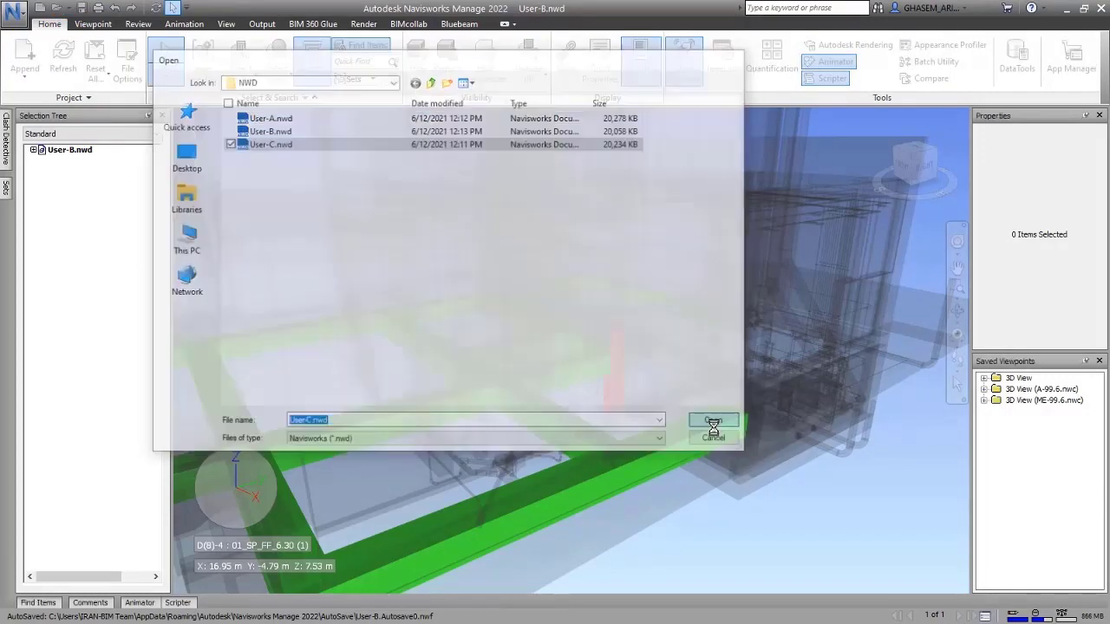
- Open User-C.nwd and auto-add TimeLiner tasks, creating task 01_SP_PONI_-1.50
left_click(713, 420)
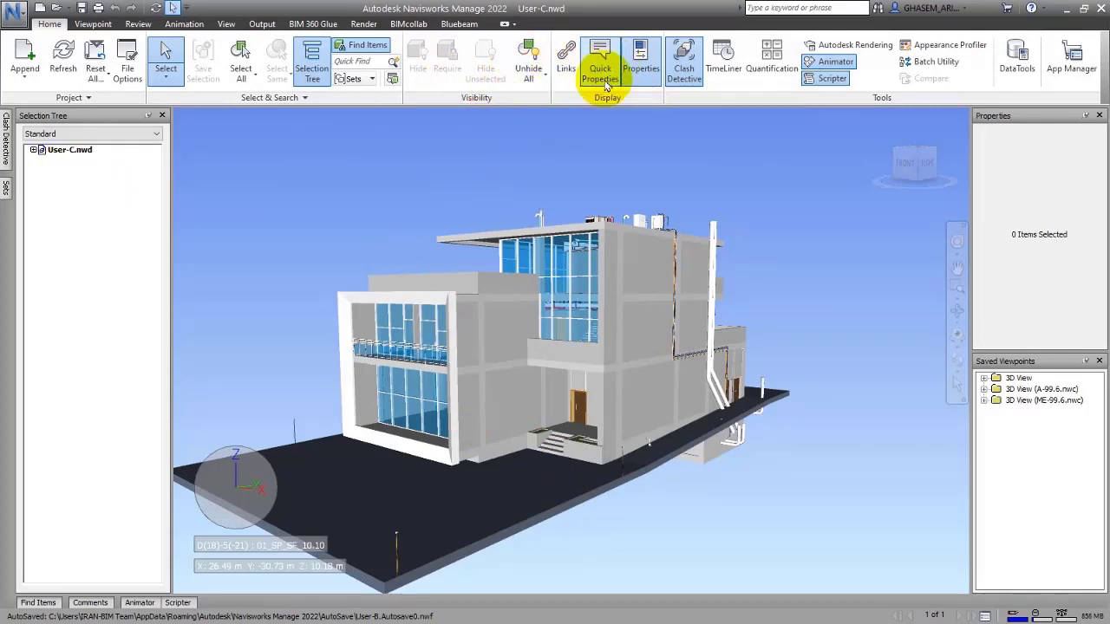
mouse_move(724, 56)
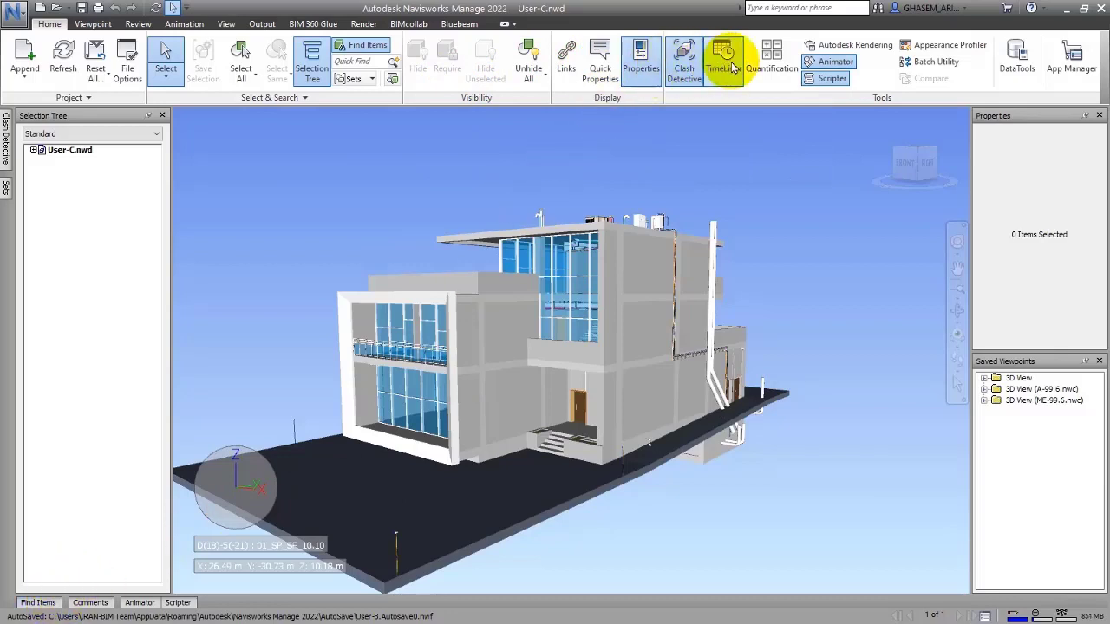
left_click(723, 61)
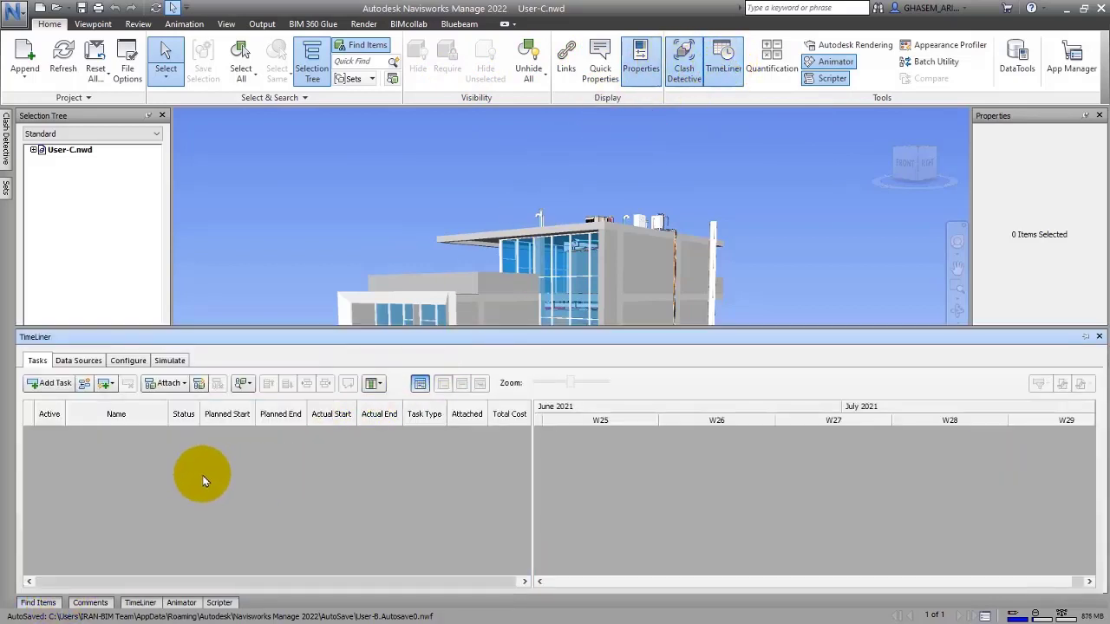
right_click(204, 476)
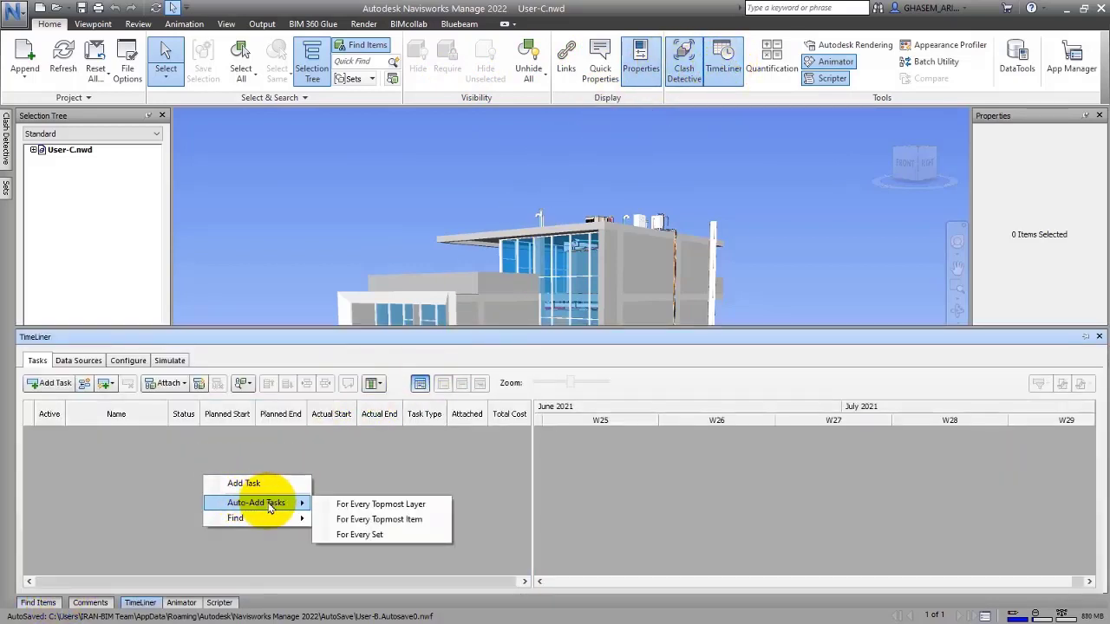
left_click(368, 513)
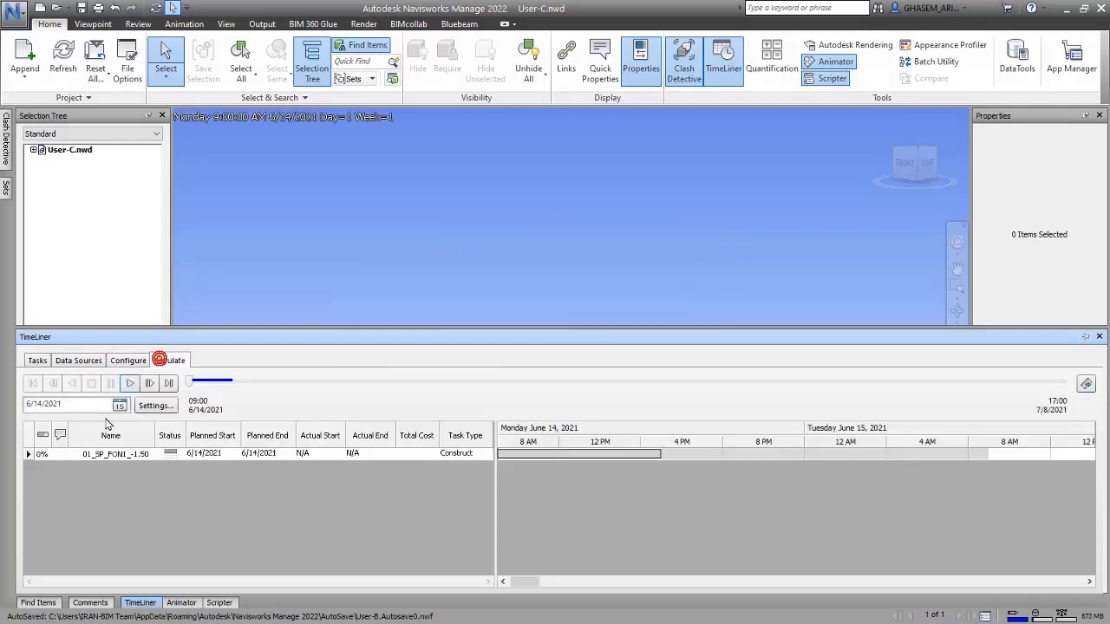
left_click(131, 384)
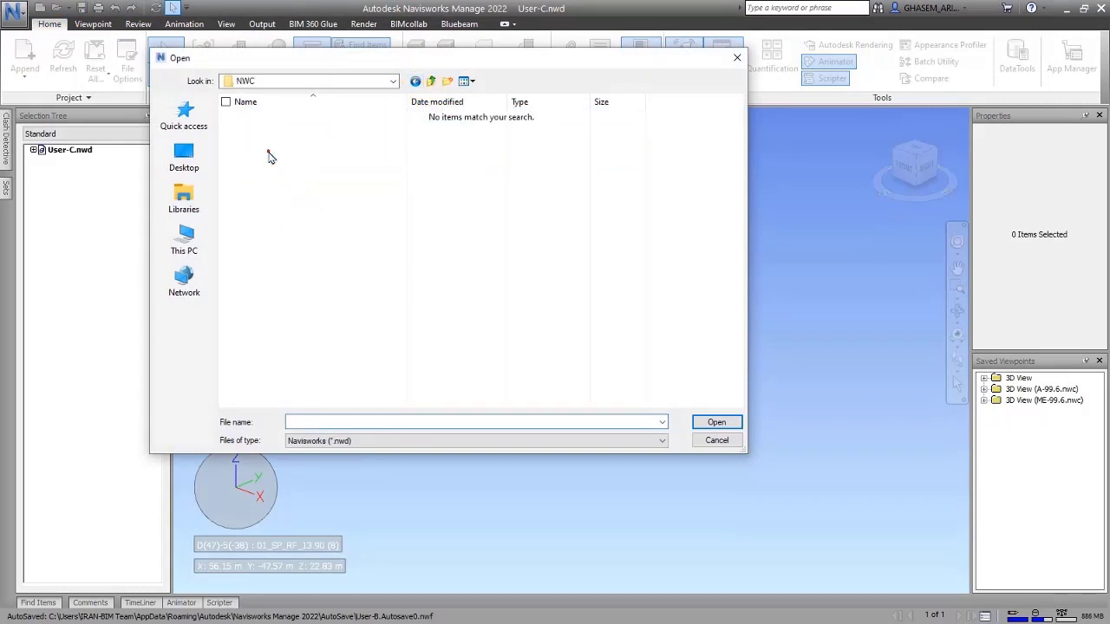
- Reopen FederatedFile.nwf and merge User-A.nwd from the NWD folder into it
left_click(661, 441)
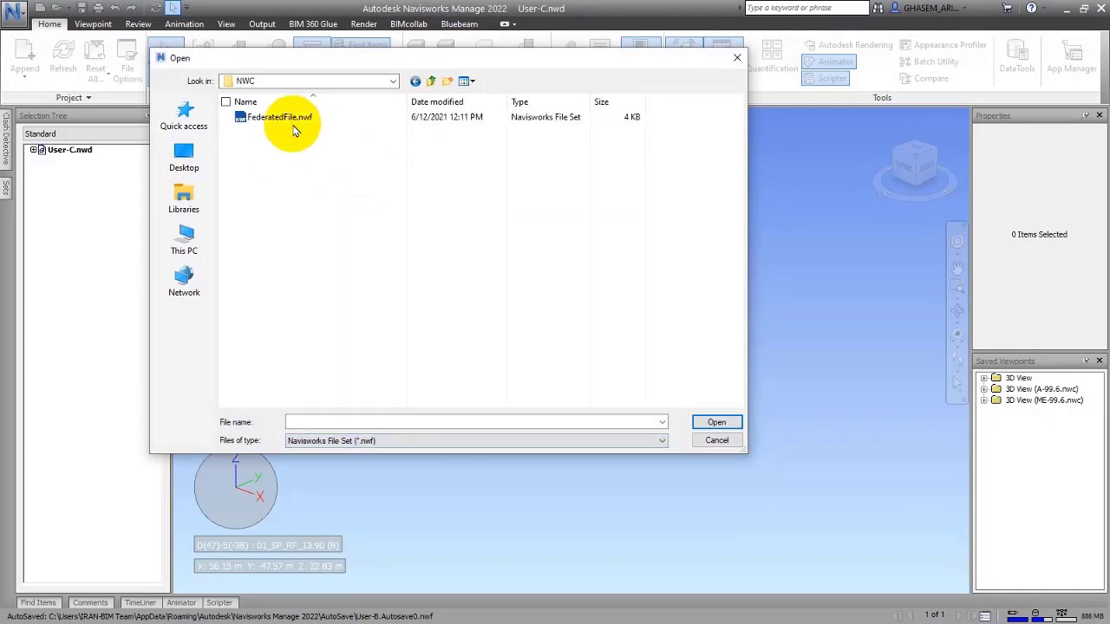
double_click(280, 117)
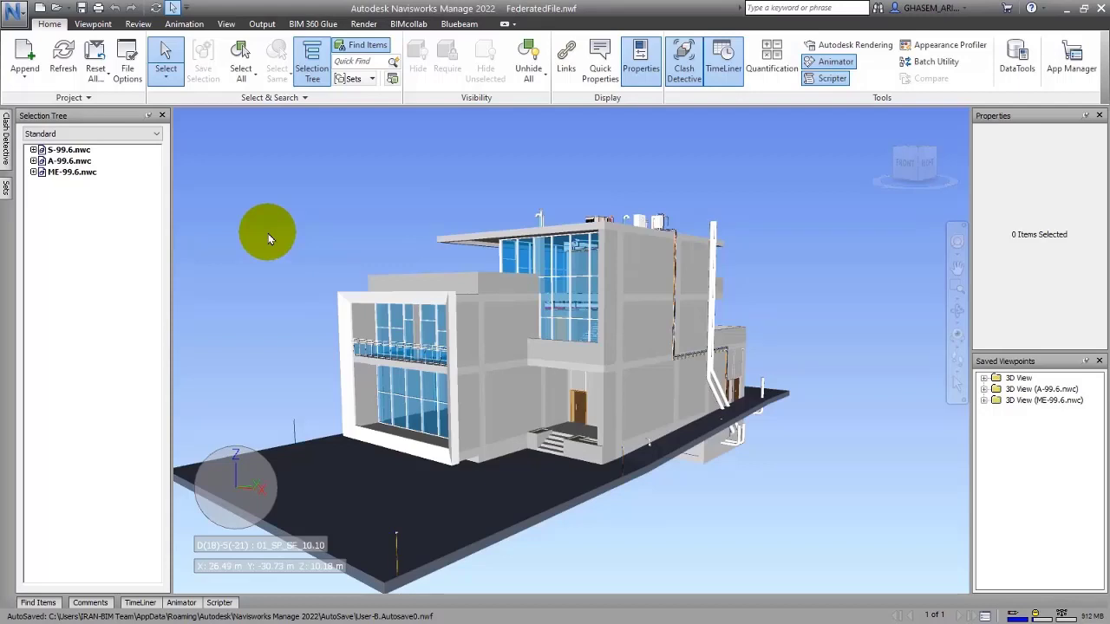
mouse_move(124, 134)
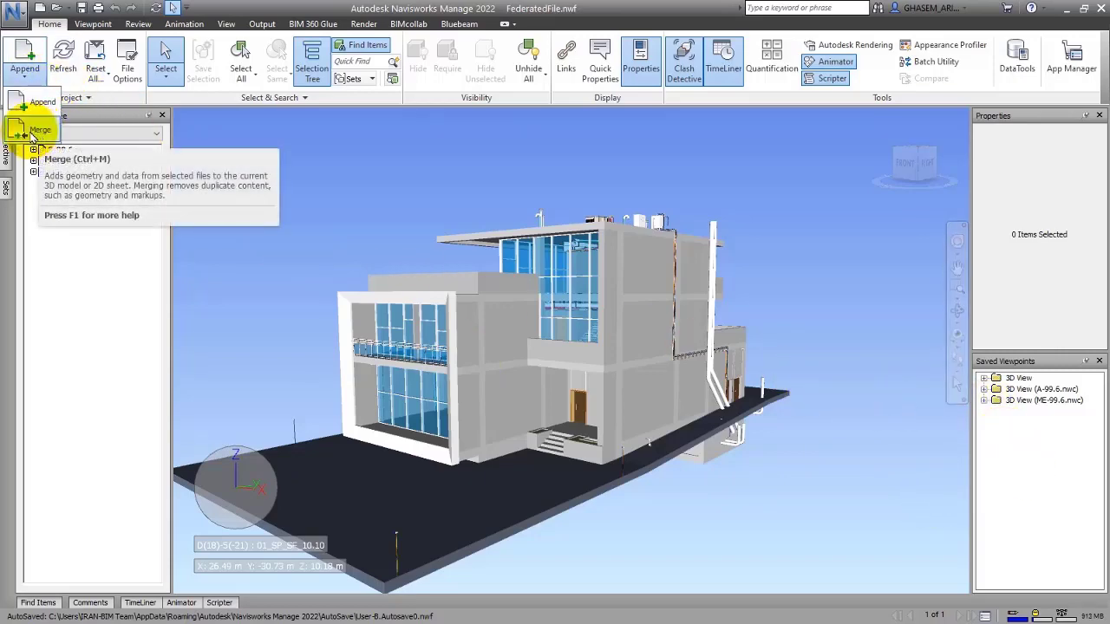
left_click(40, 130)
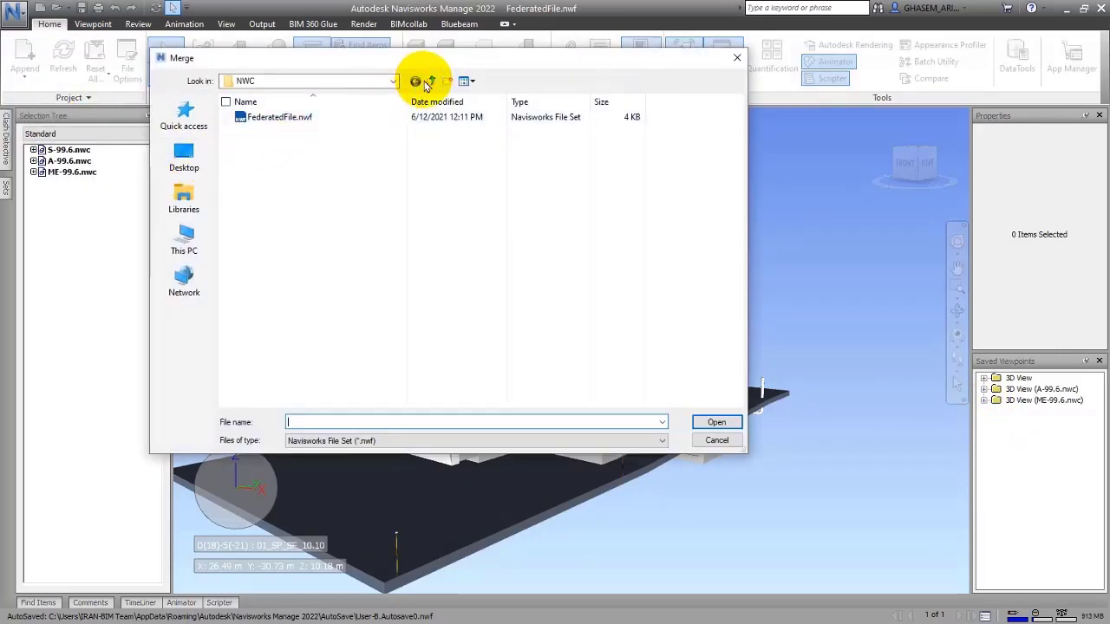
left_click(393, 80)
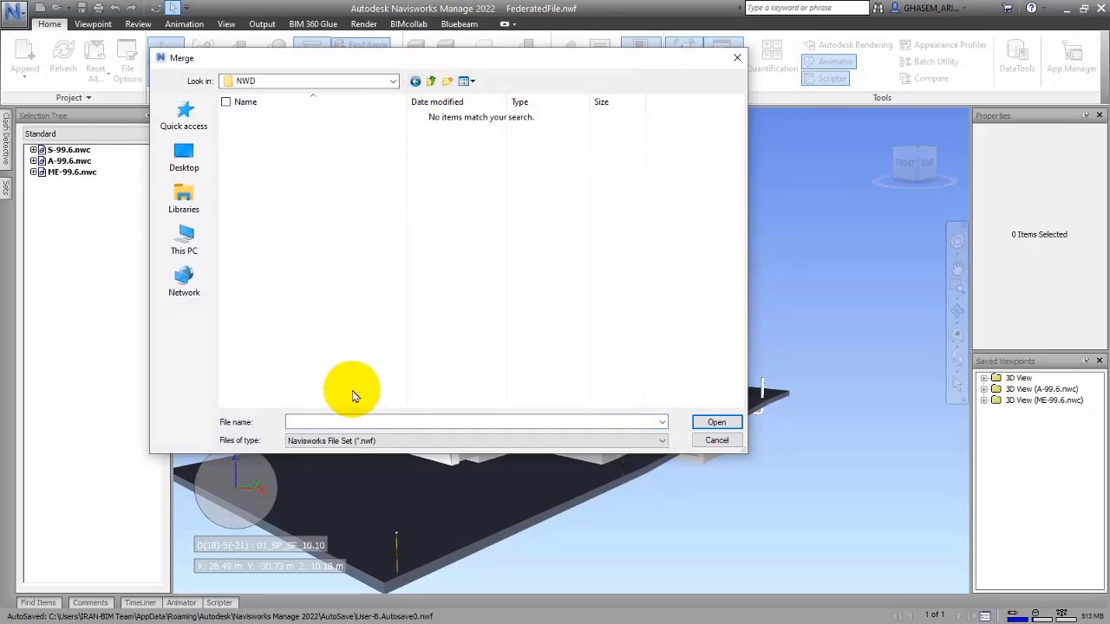
left_click(661, 441)
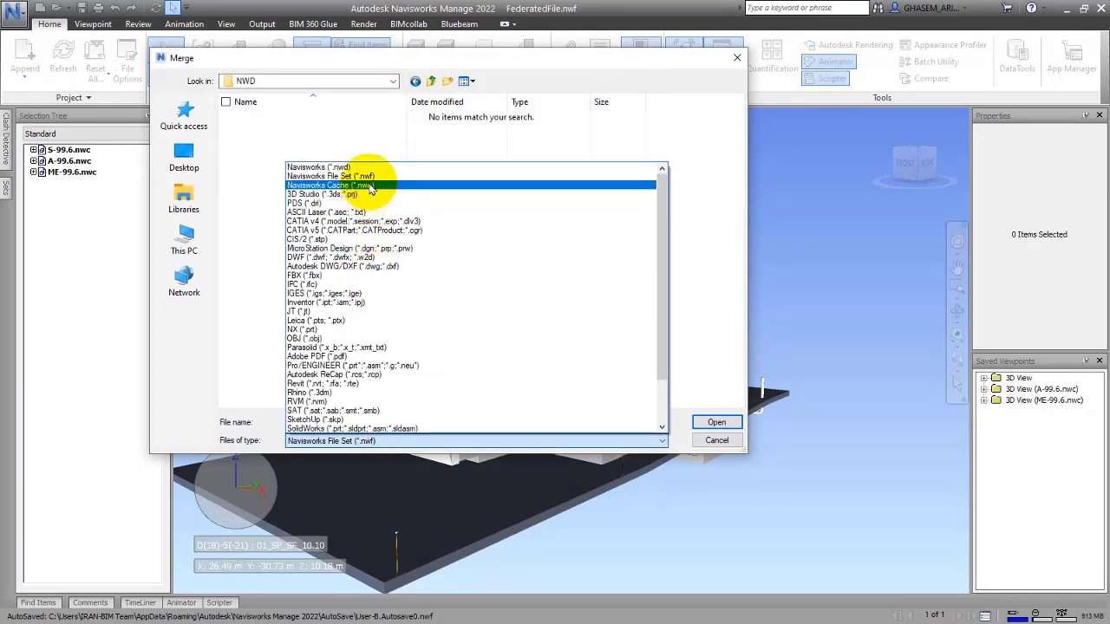
left_click(317, 167)
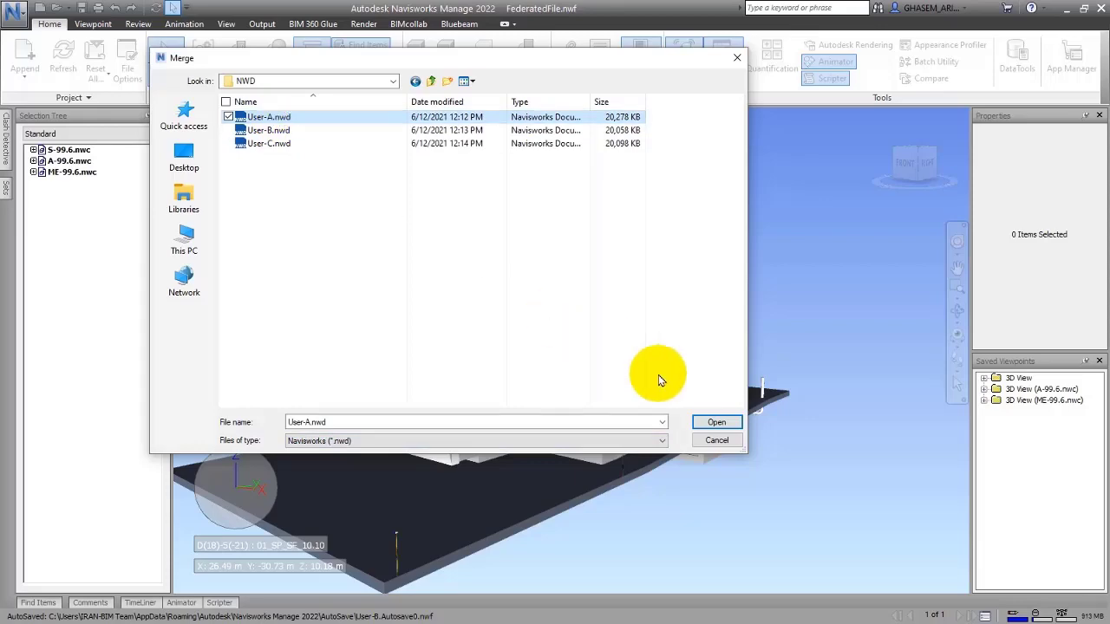
left_click(716, 423)
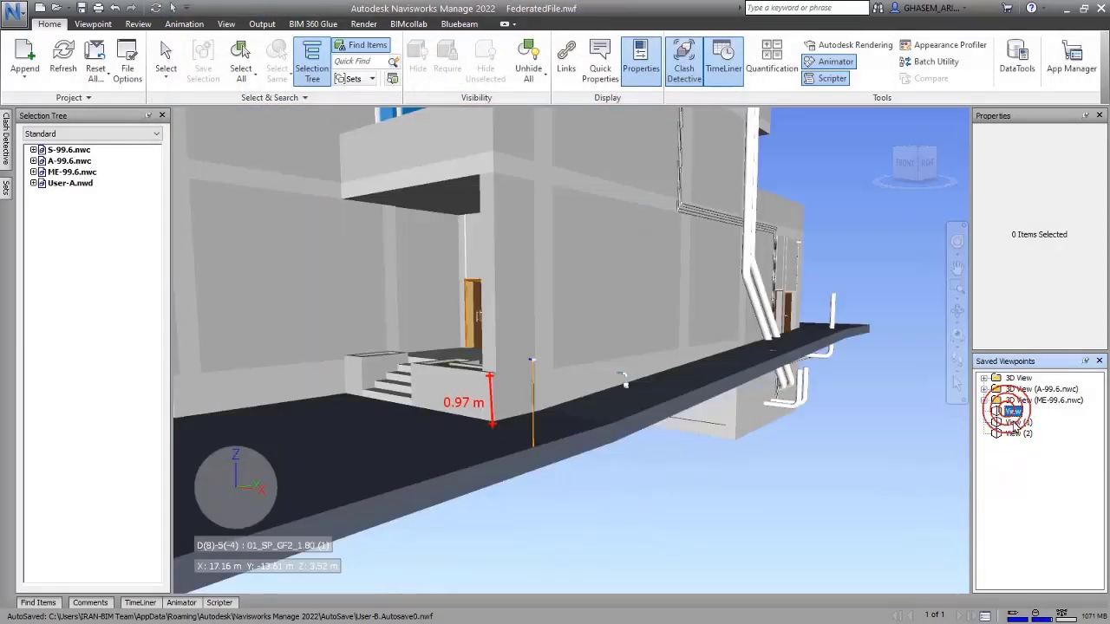
- Step through User-A's saved viewpoints View (1), View (2) and back to View
left_click(1012, 423)
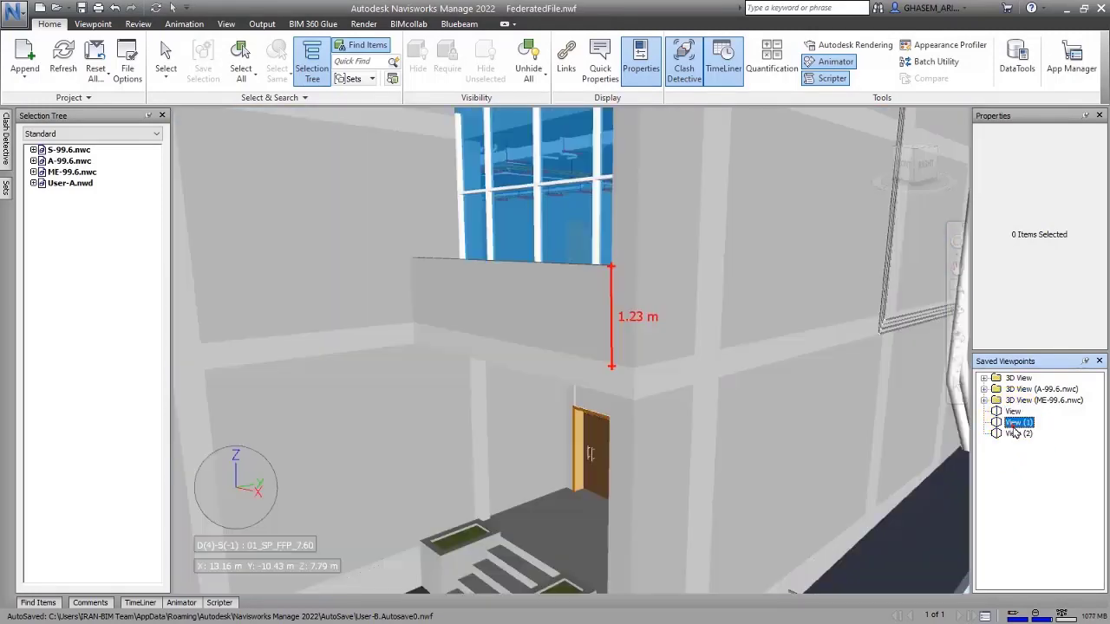
left_click(1018, 434)
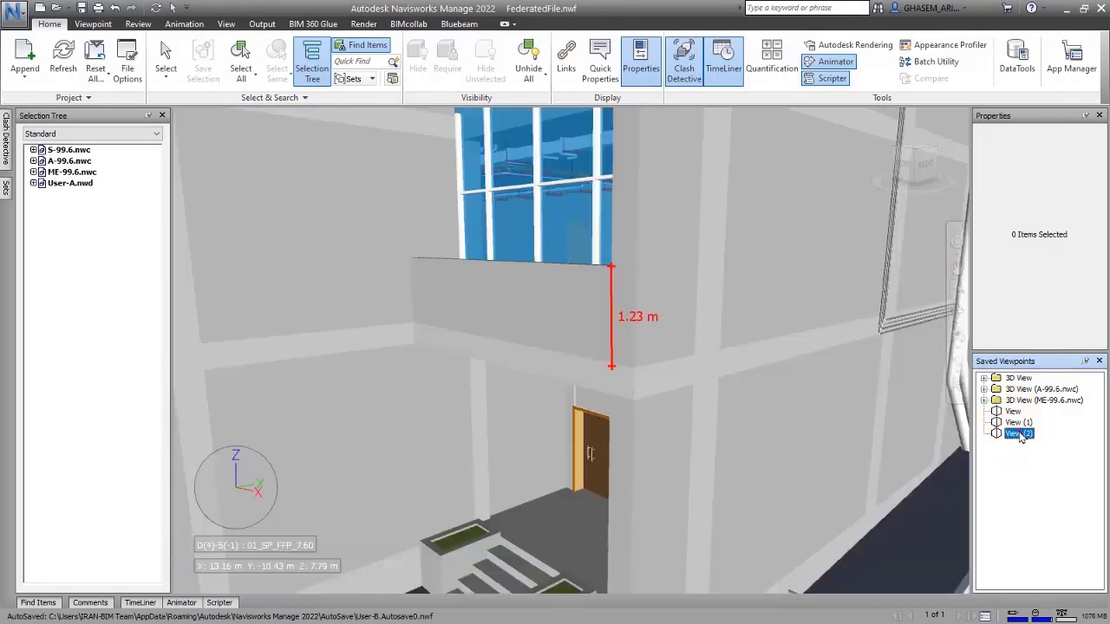
left_click(1019, 433)
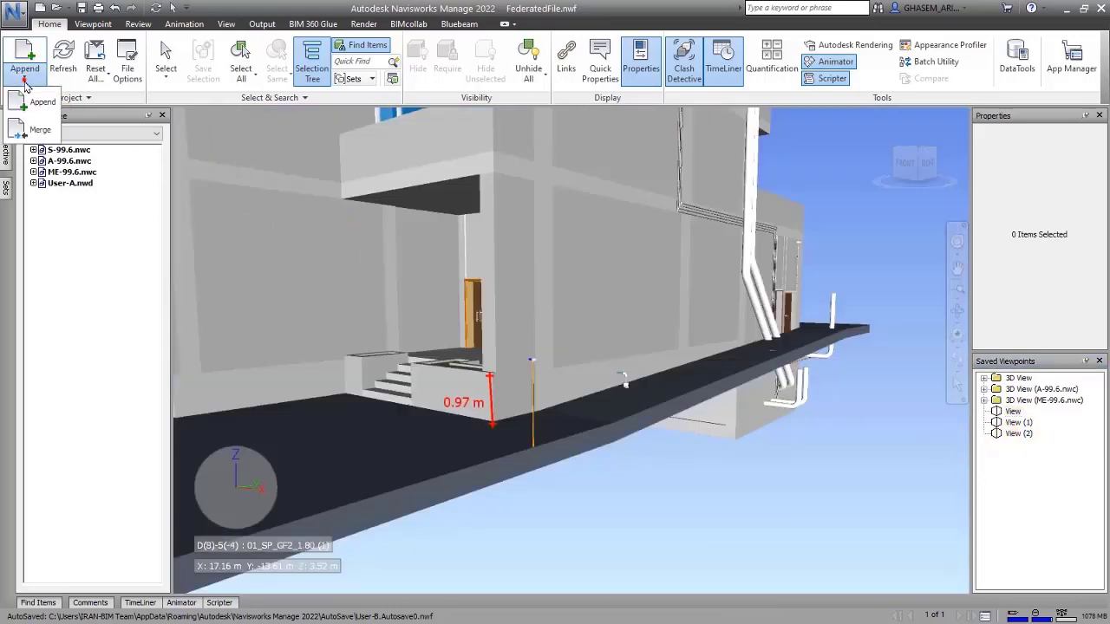
- Merge User-B.nwd and User-C.nwd into the federated model
left_click(41, 129)
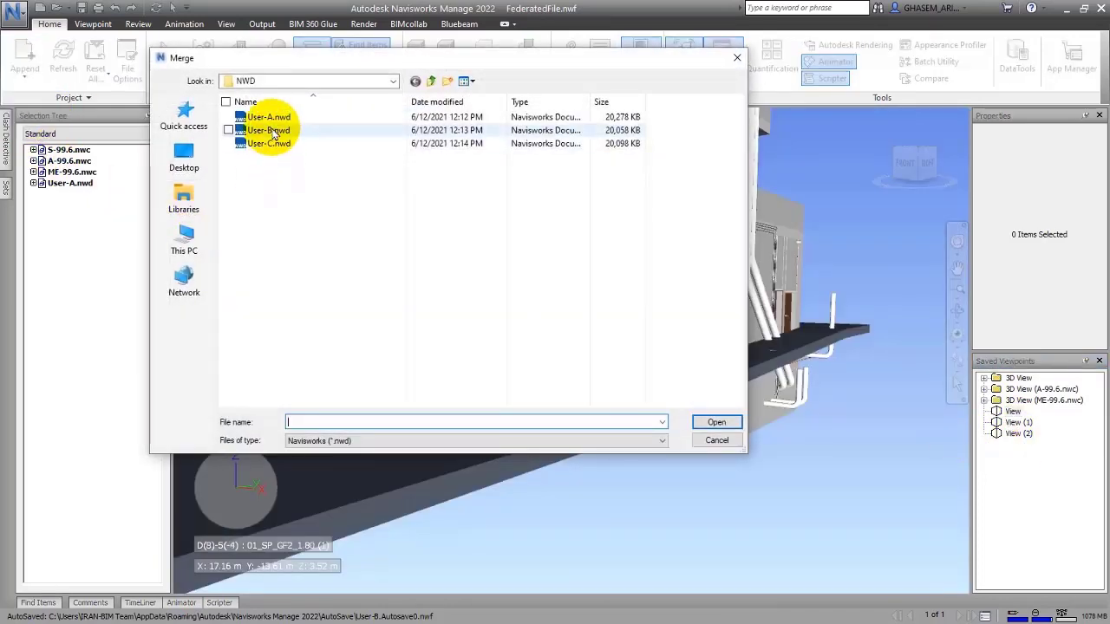
left_click(268, 117)
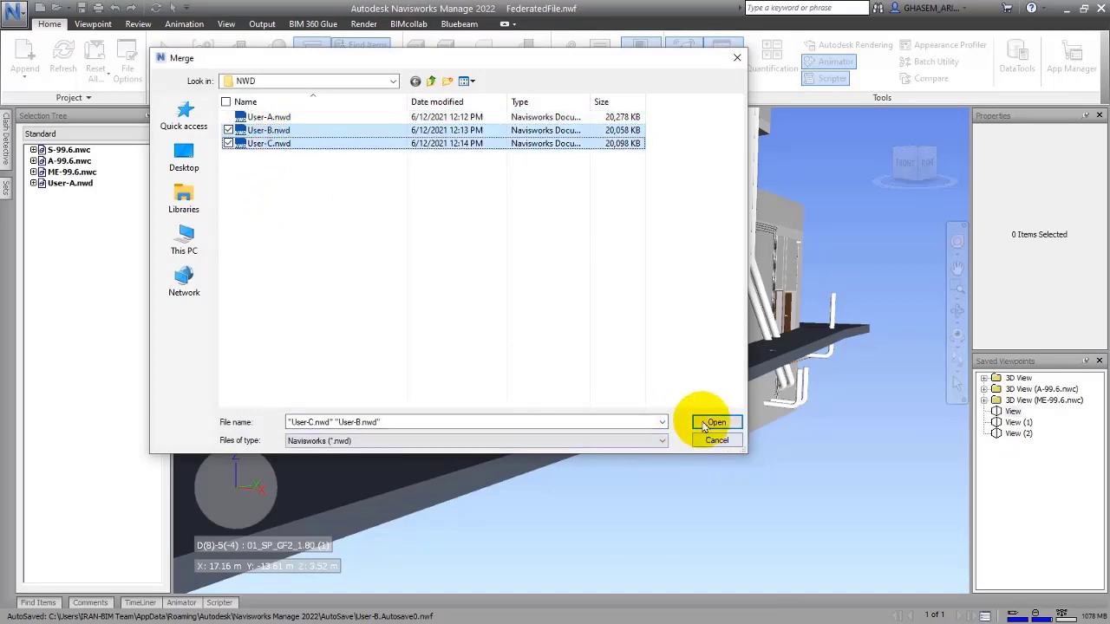
left_click(714, 422)
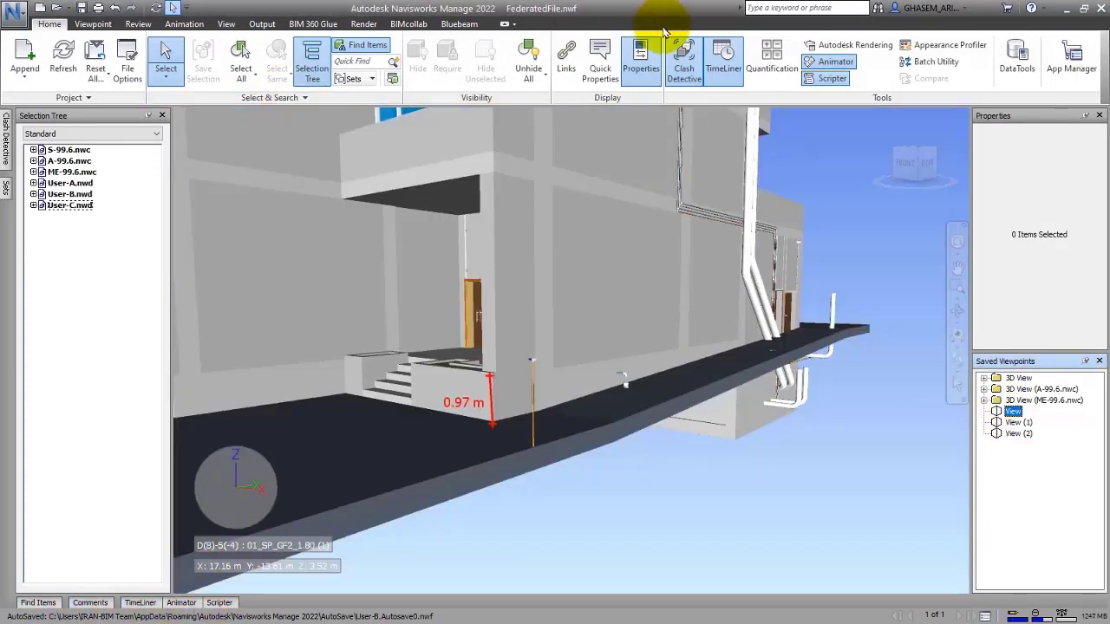
mouse_move(725, 61)
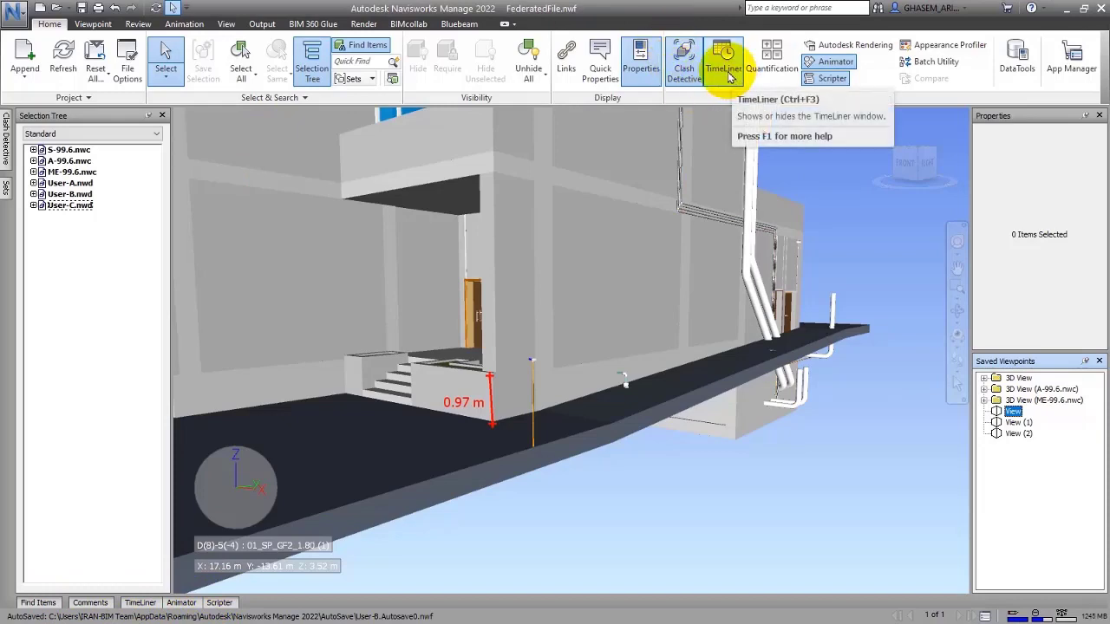